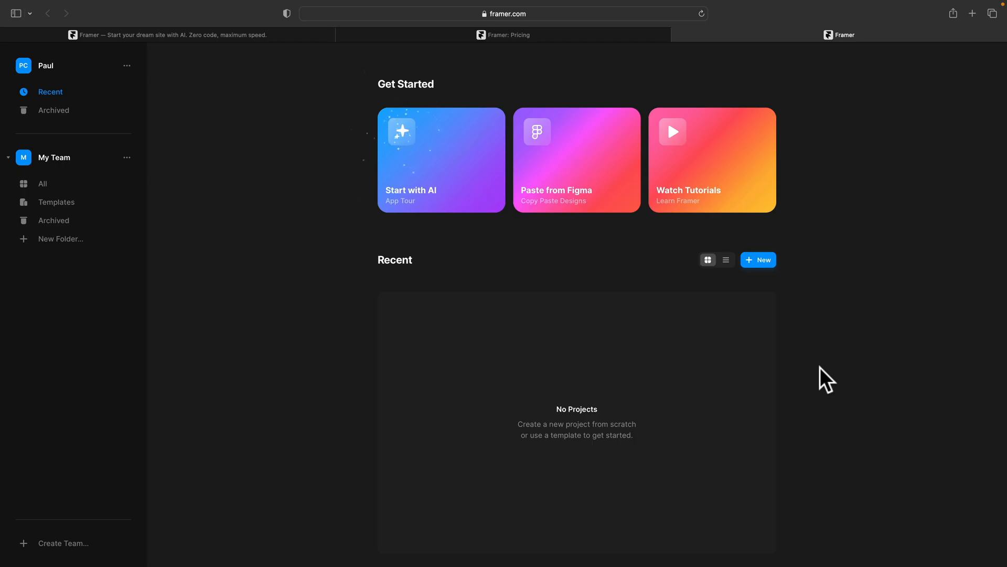
mouse_move(428, 244)
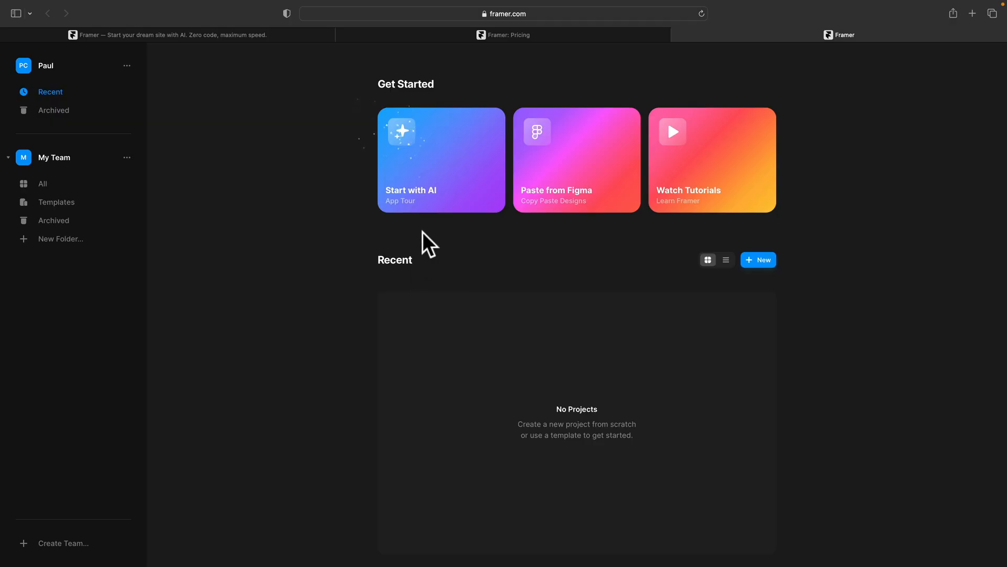
mouse_move(440, 179)
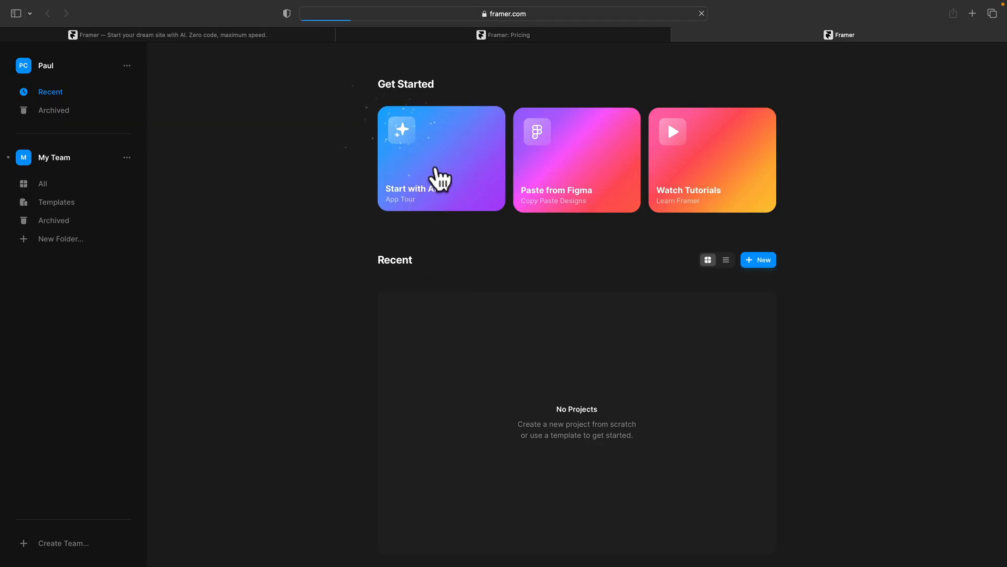
- Start a new AI-generated site project from the Framer dashboard
click(440, 160)
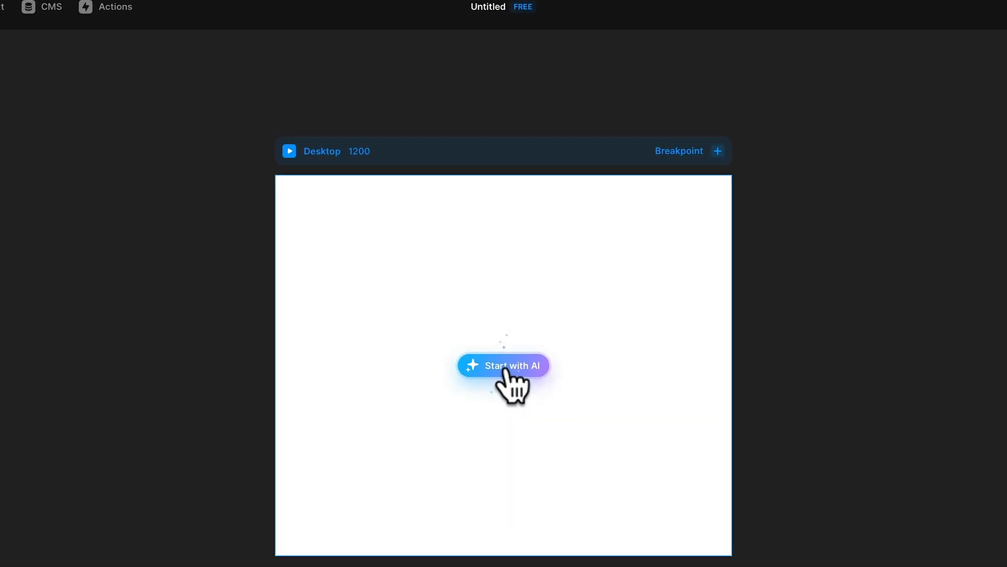
- Describe a landing page for a photographers' work-sharing mobile app and generate the site
click(503, 366)
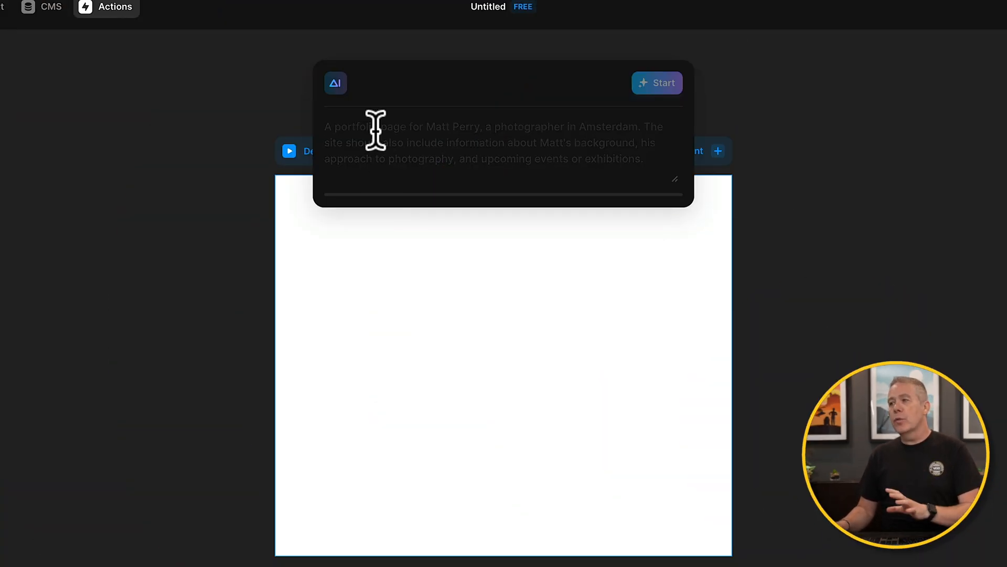
text(A sleek landing page for a yearly recurring Jazz music event in Amsterdam. The first one is happening July 2023. The event is called 'Jazz Nite', and the goal of the page is to capture signups.)
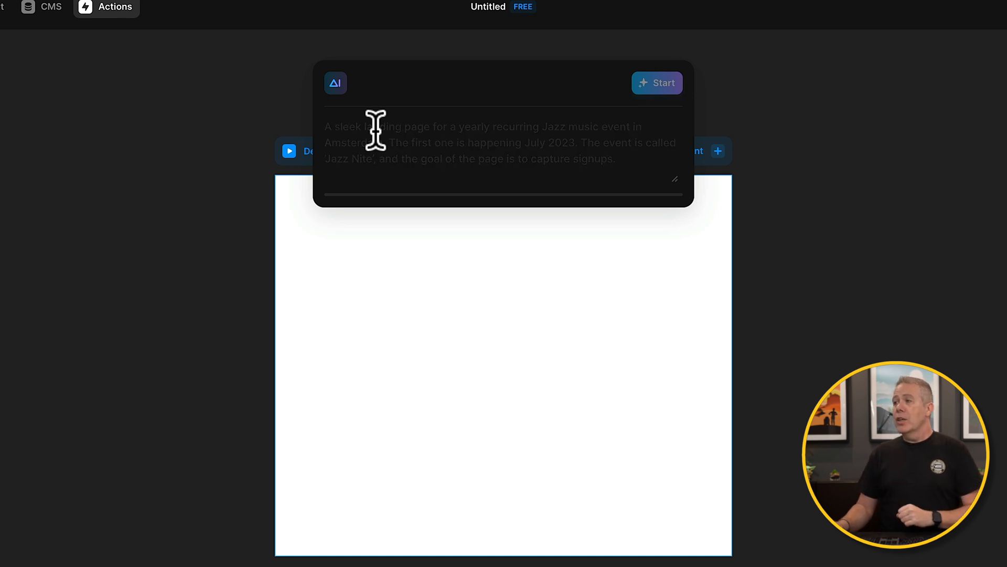
text(Design a website for a surf shop based in Ericeira, called "Boardwalk", specialised in hand-made surf boards, with images of beaches and waves. I'd like to sell boards, and surfing lessons as well. Thanks!)
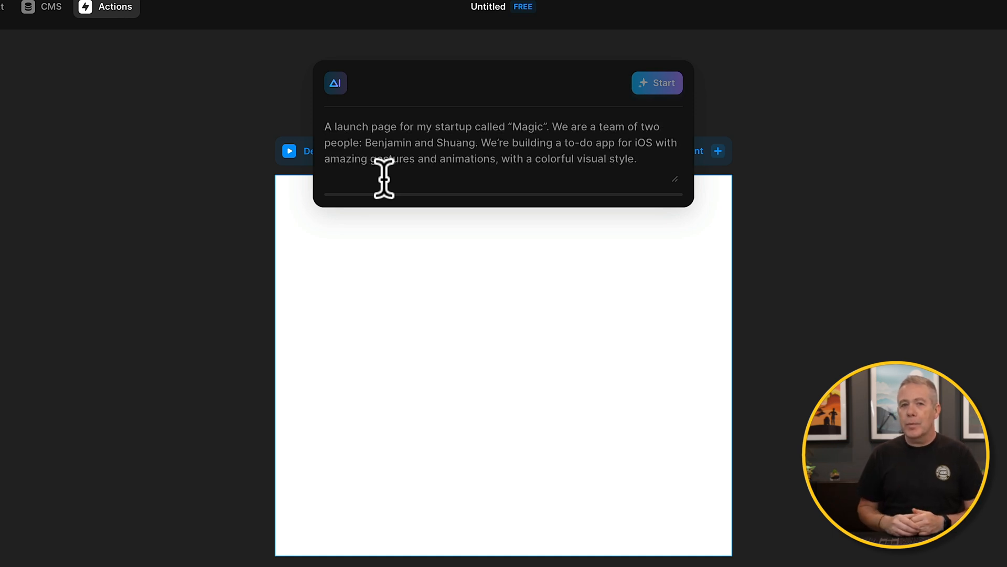
text(a landing page design for a new mobile application for photographers to share their work, rate others work and creaete their own user image galleries. The landing page design needs to be modern, fresh and focus on the photographs members will upload.)
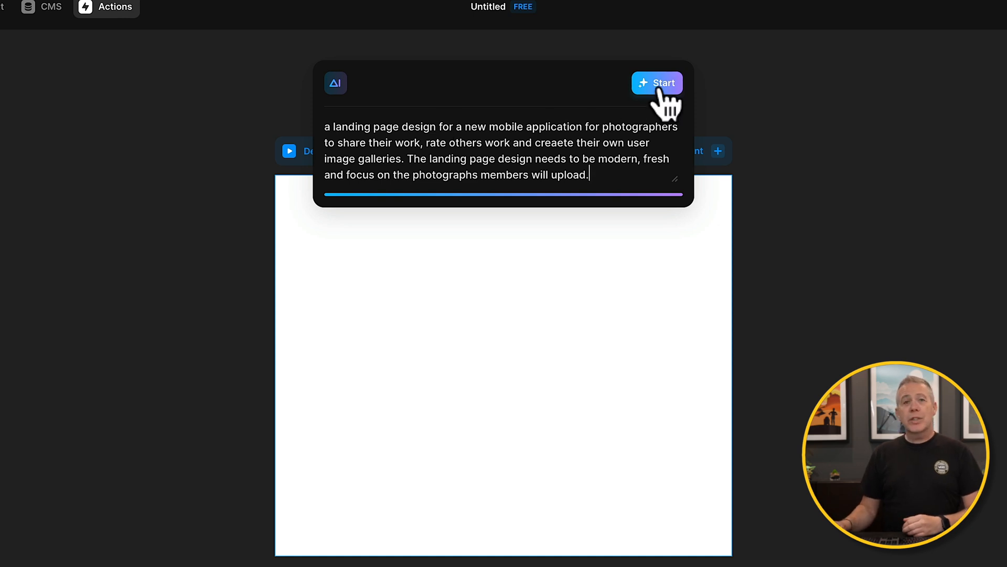
click(657, 83)
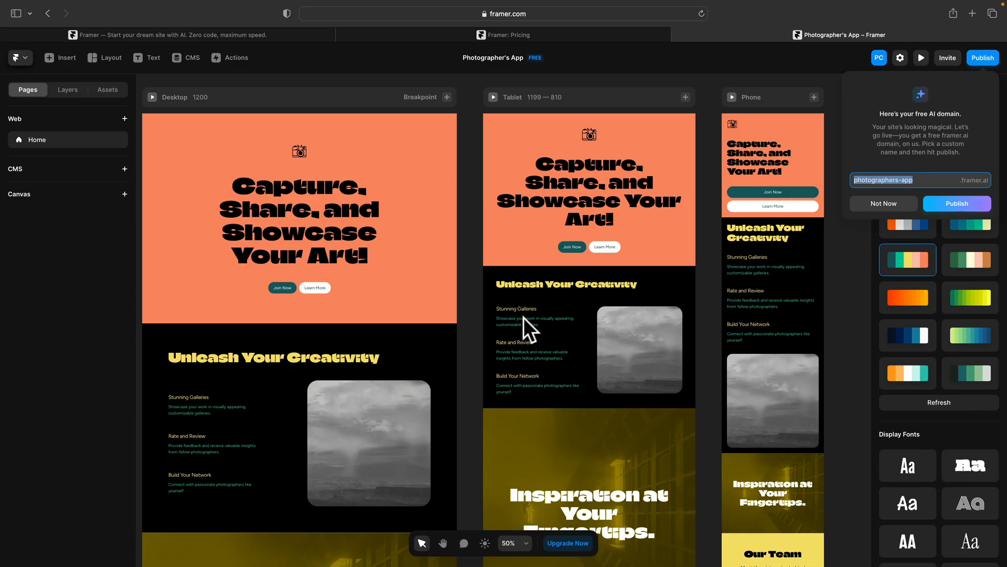
- Dismiss the free framer.ai domain offer with Not Now
click(884, 203)
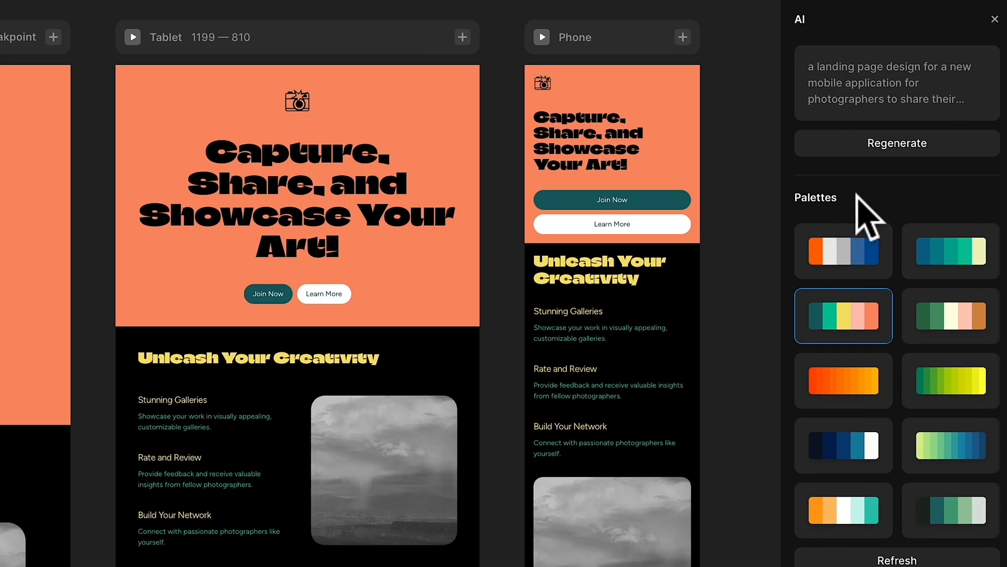
- Try the orange-grey-blue and orange-black palettes, shuffling their section colours
click(843, 250)
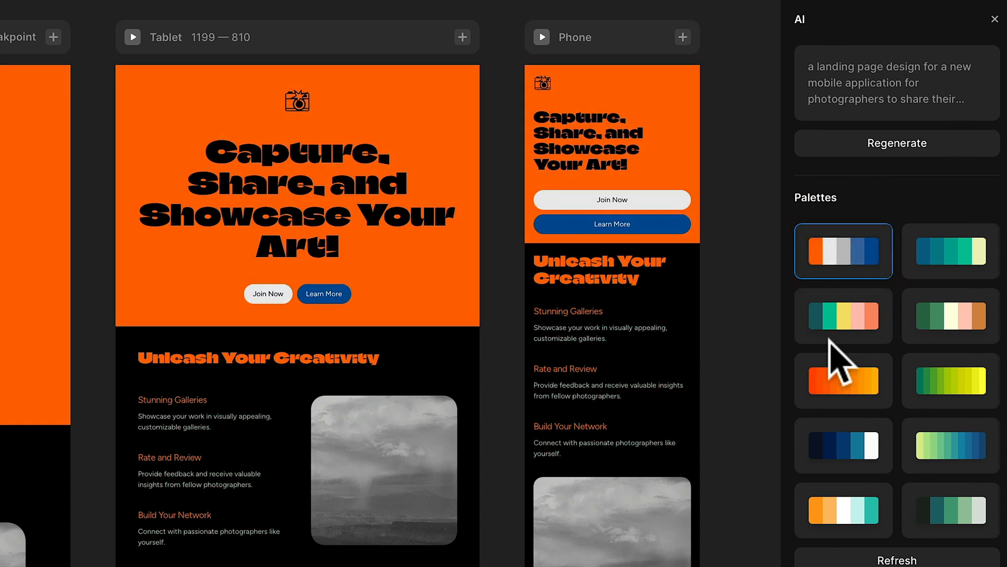
click(843, 380)
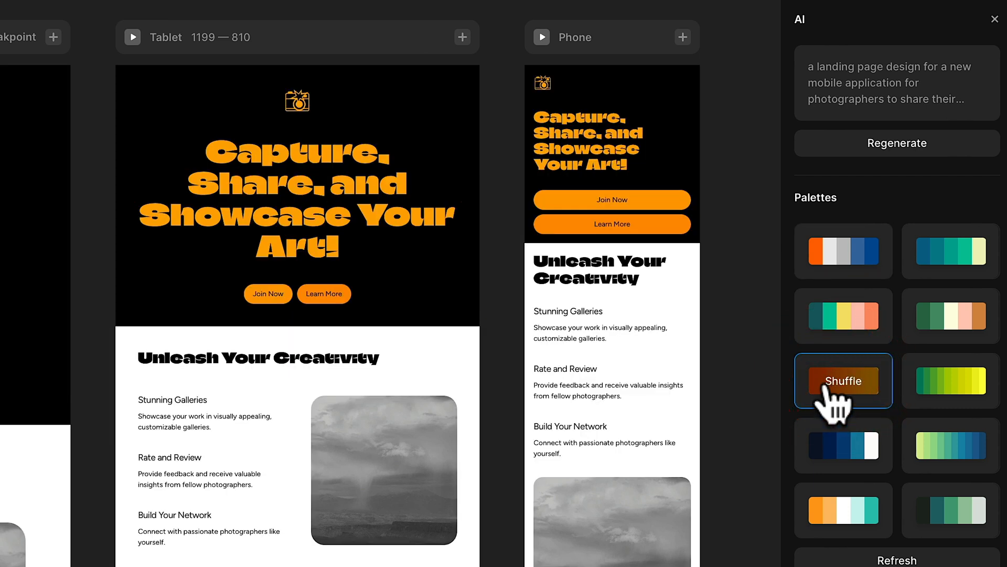
click(843, 380)
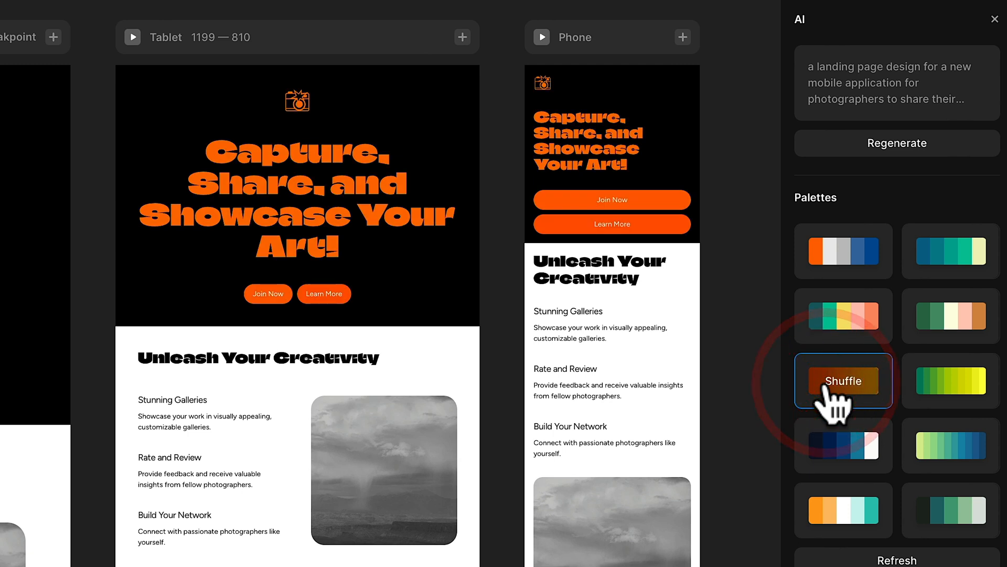
click(844, 380)
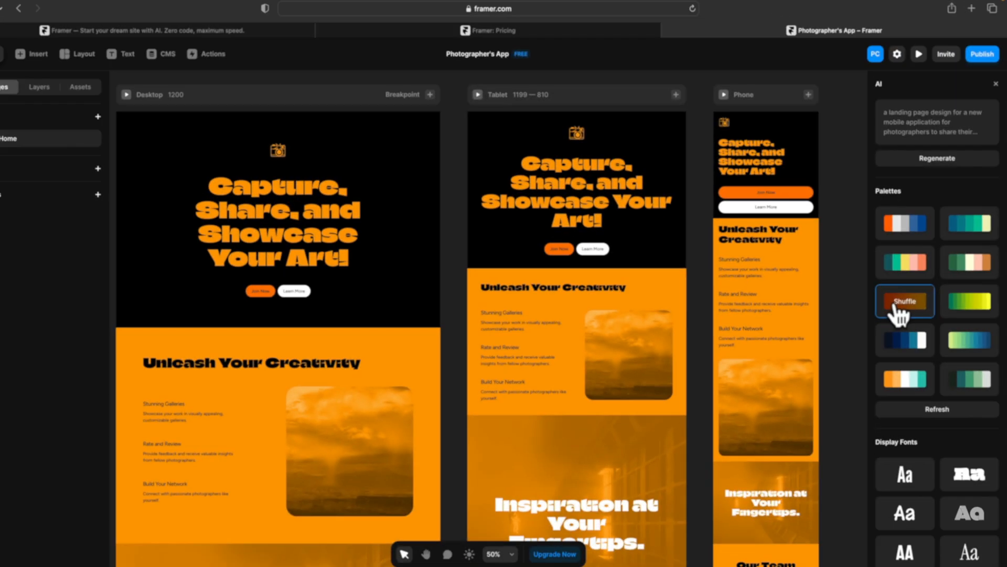
click(905, 301)
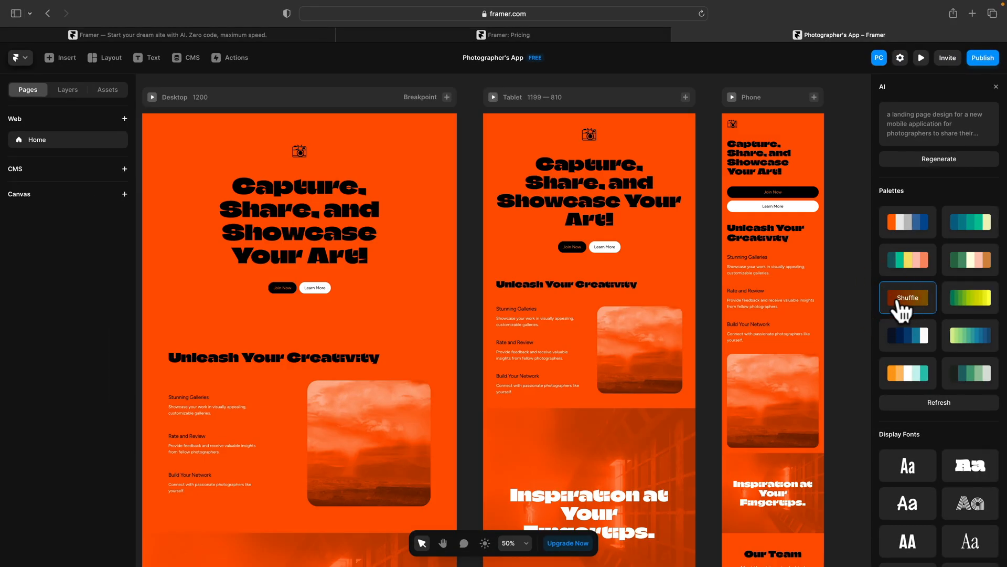
- Try the green-yellow palette, then settle on the light green and blue palette
click(907, 297)
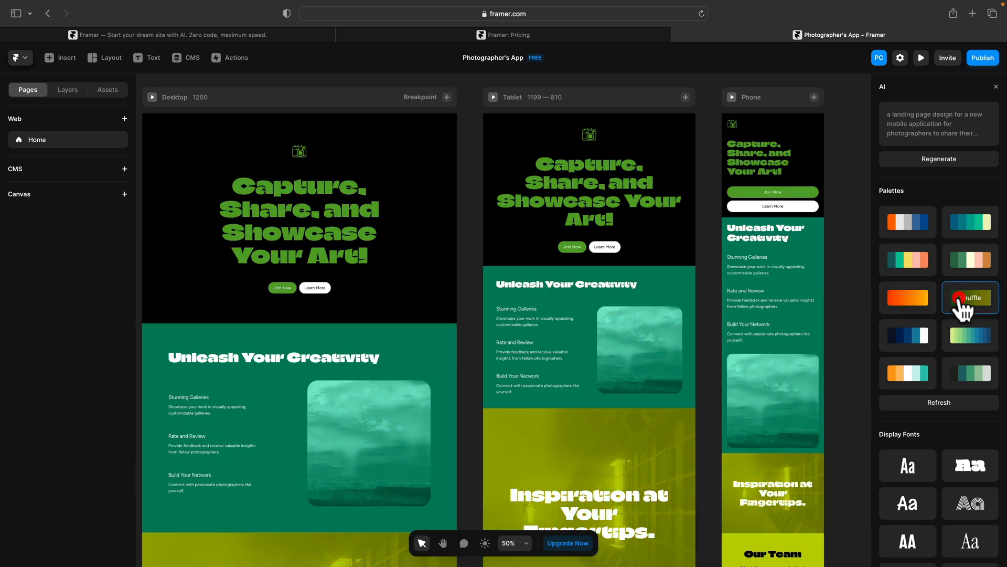
click(970, 296)
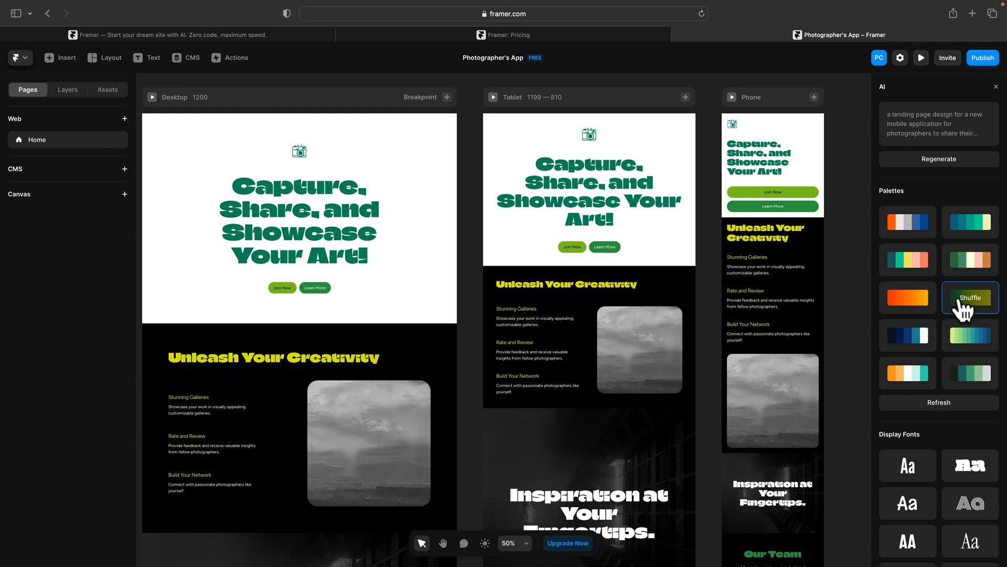
click(970, 297)
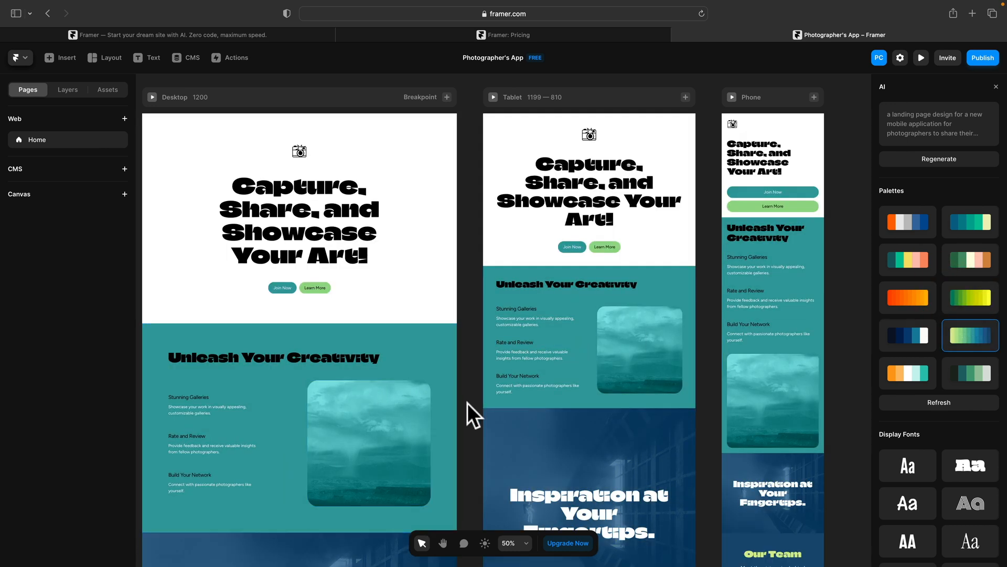
scroll(down, 3)
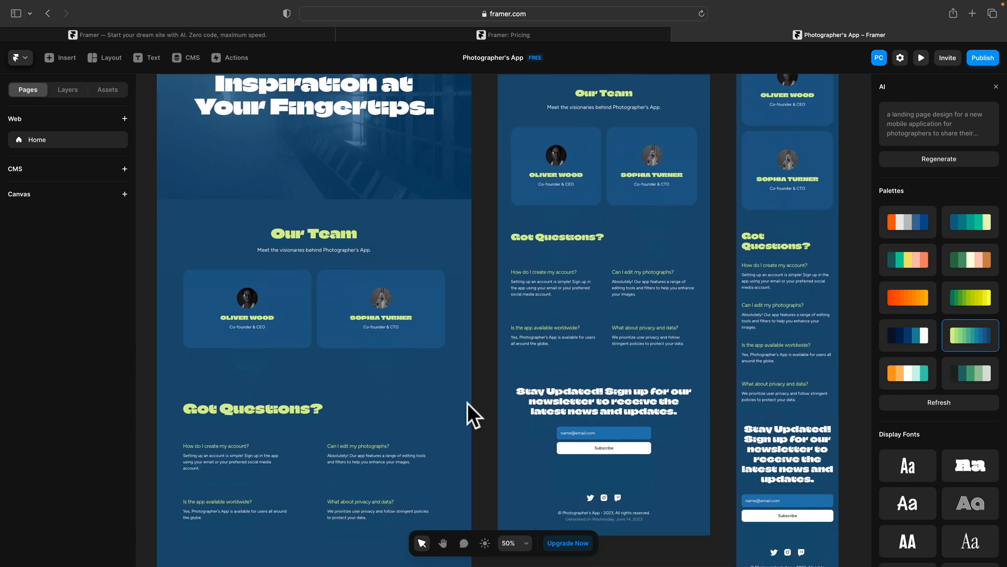
scroll(down, 3)
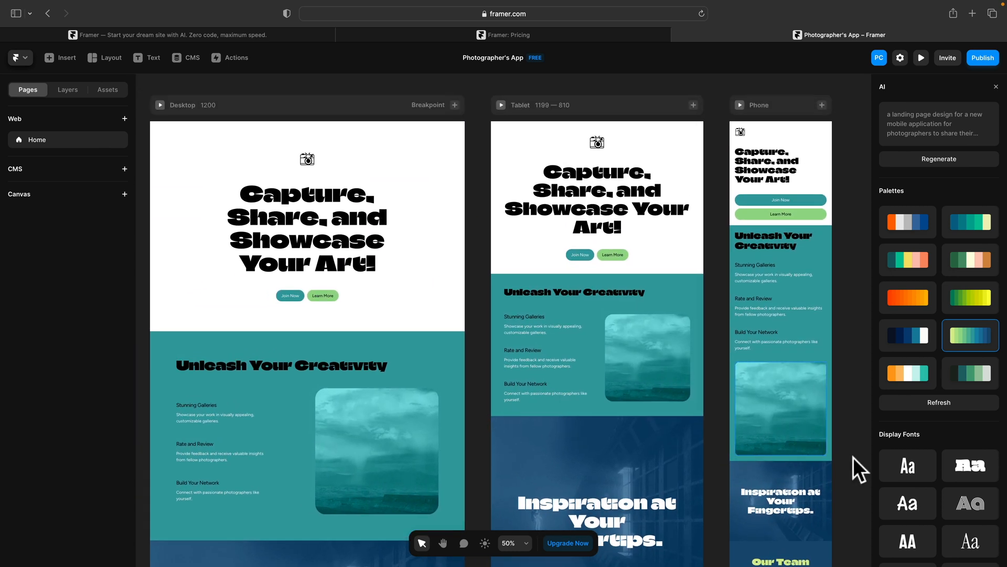
- Switch the heading display font to a wide outlined small-caps typeface
scroll(down, 3)
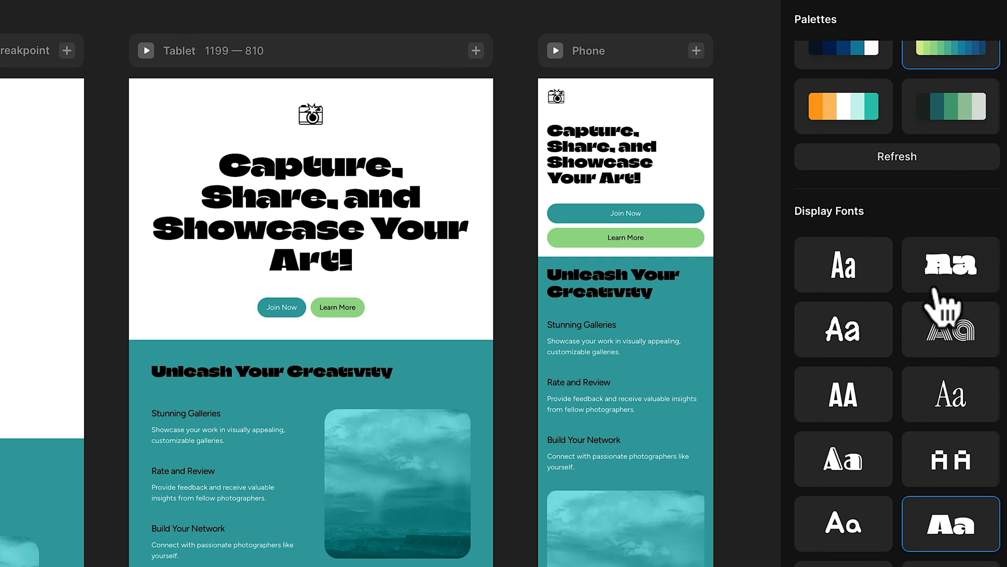
click(843, 329)
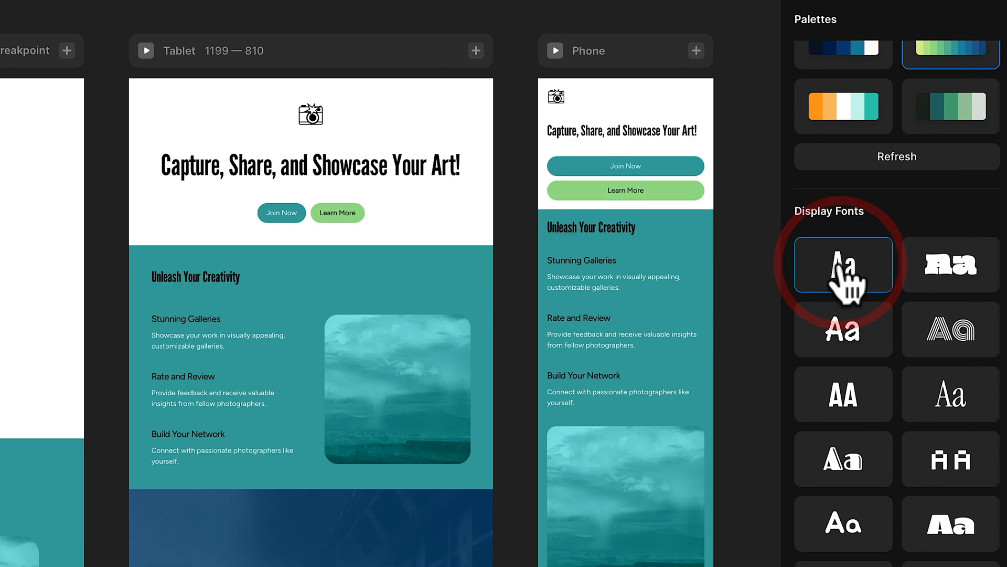
click(951, 329)
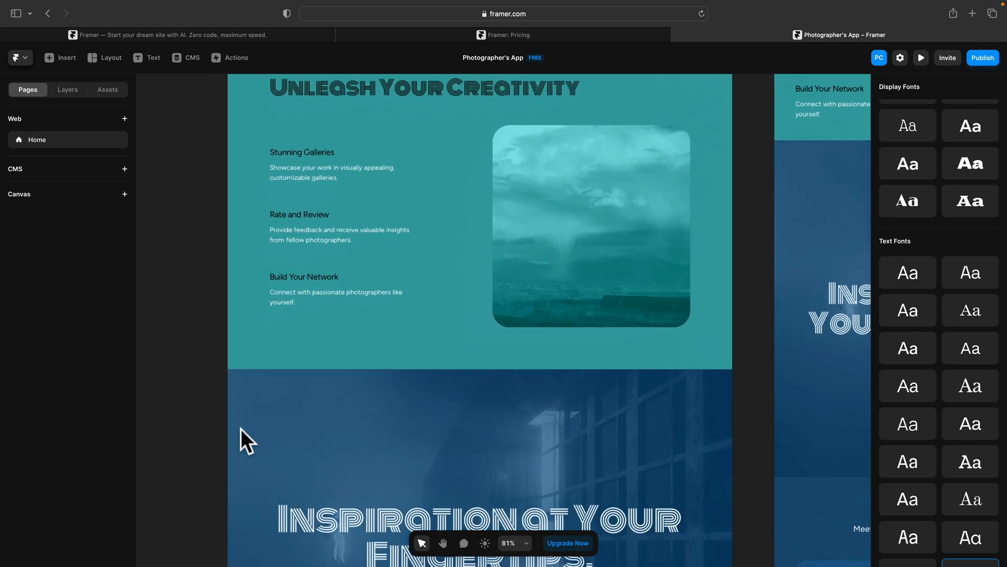
- Try serif and other text fonts, ending with a clean sans-serif body font
scroll(up, 3)
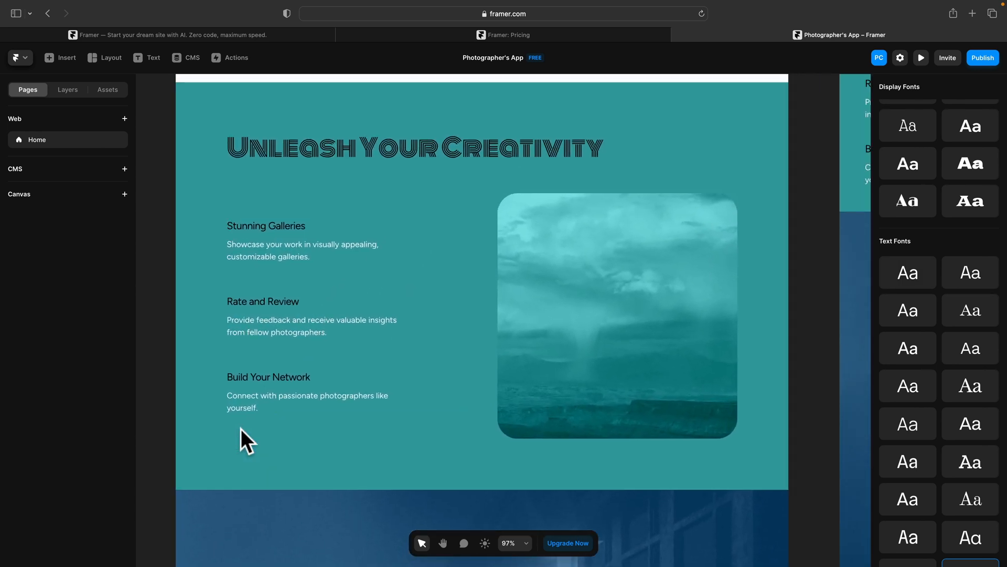
mouse_move(970, 391)
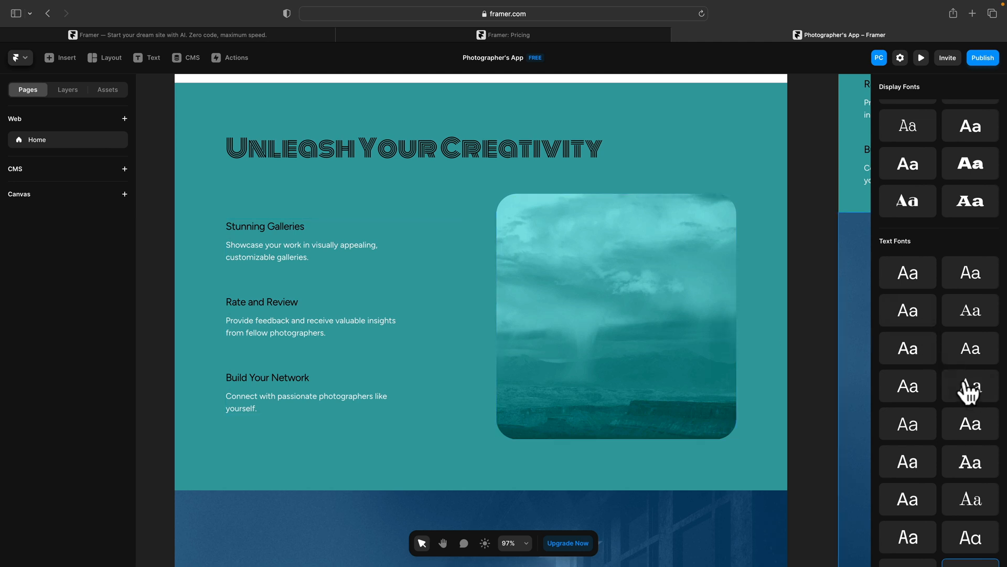
click(970, 385)
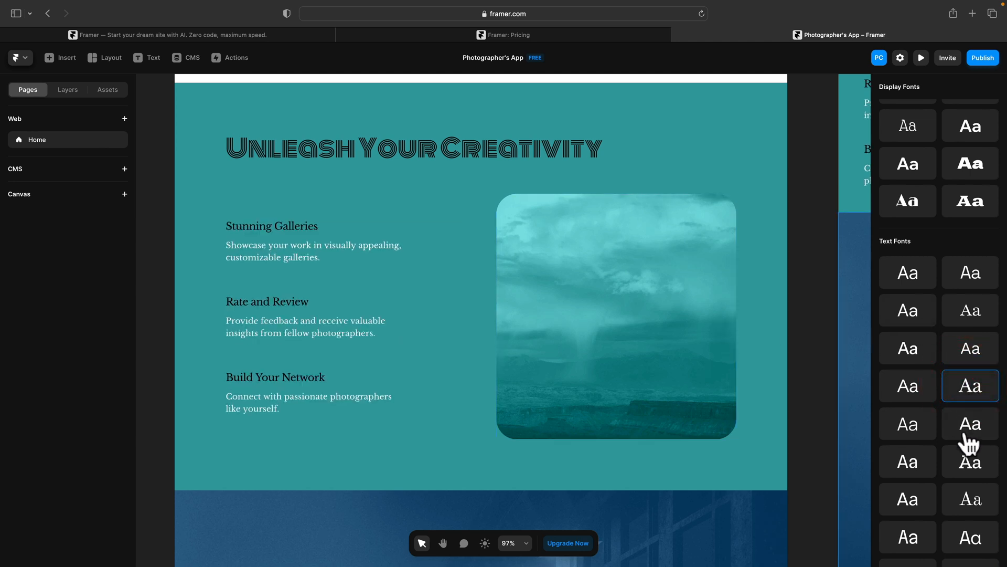
click(908, 462)
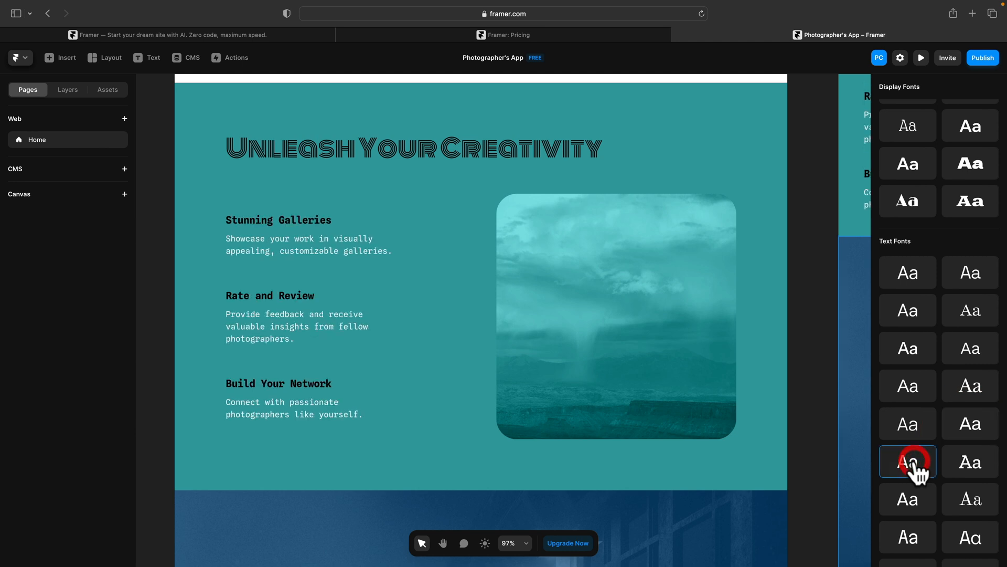
click(906, 273)
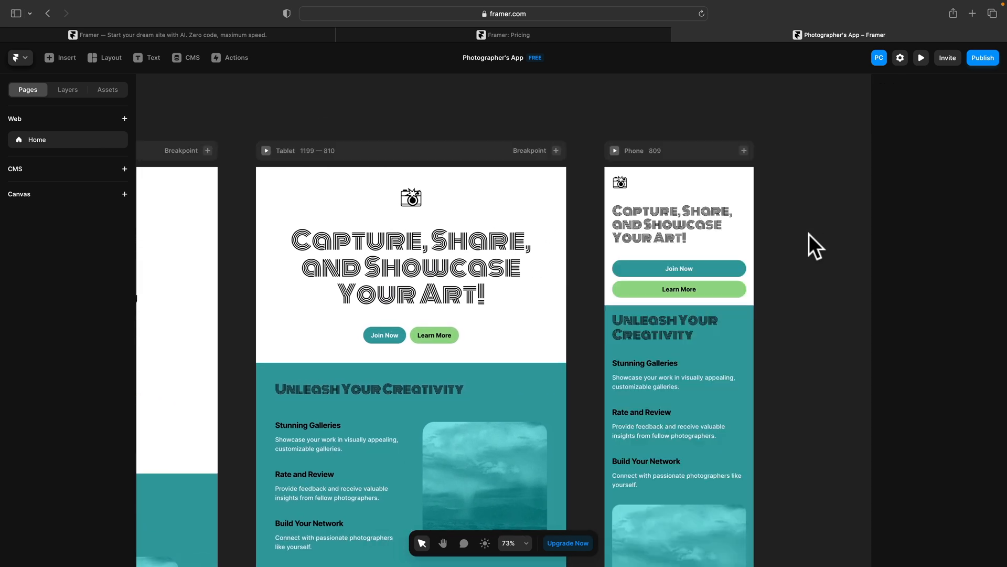
mouse_move(580, 283)
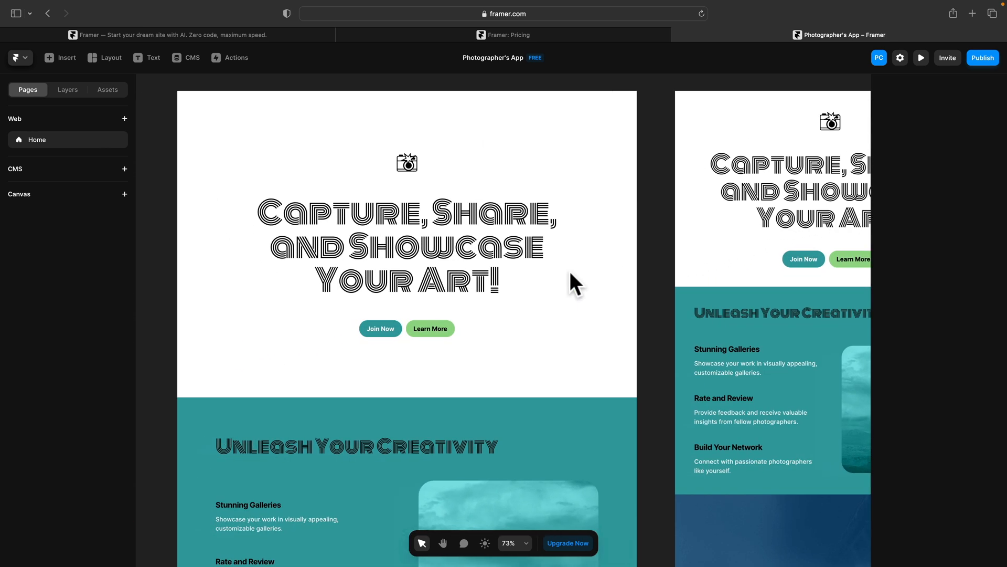
- Reword the hero headline to "Collect, Distribute, and Exhibit Your Creativity!"
click(406, 248)
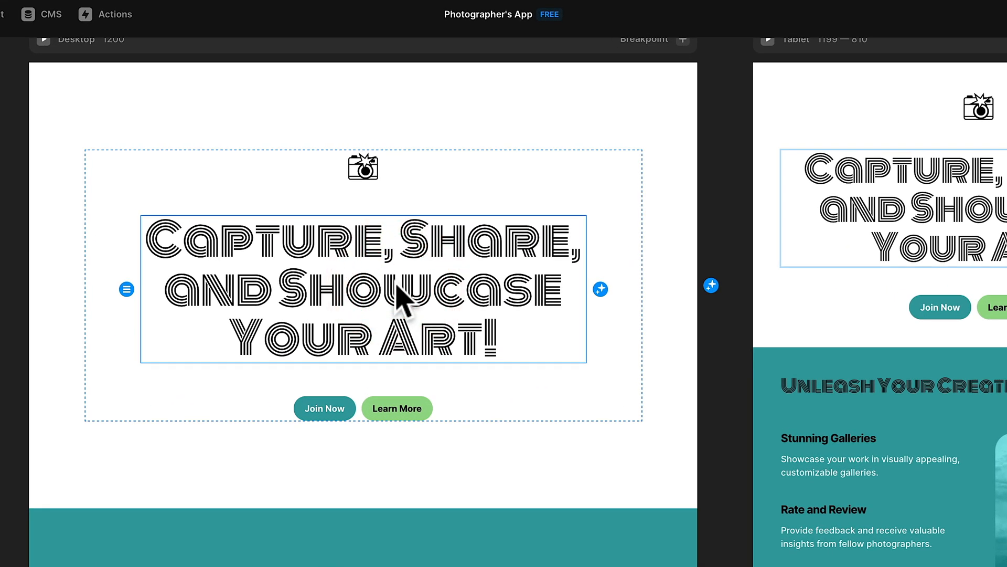
click(398, 290)
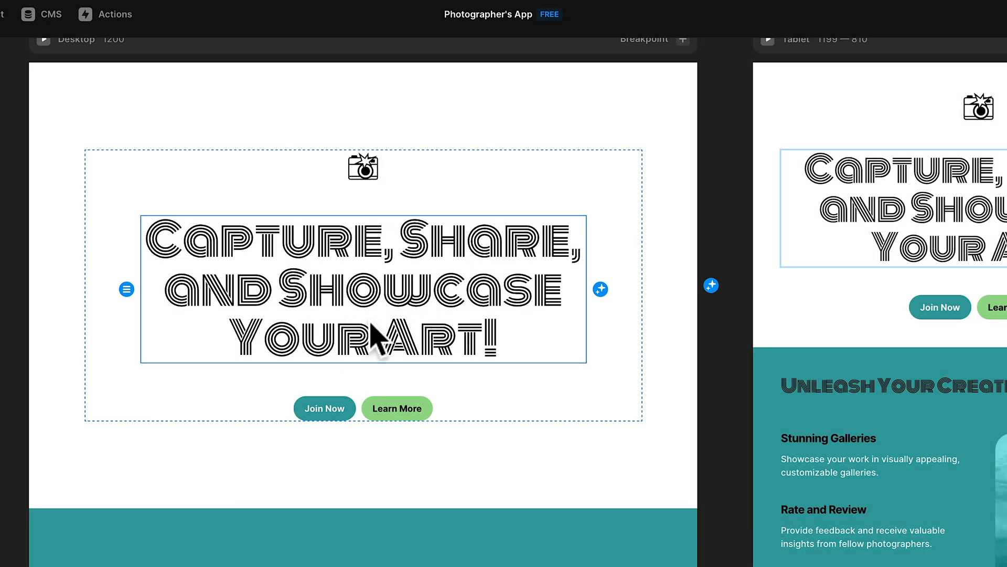
click(363, 290)
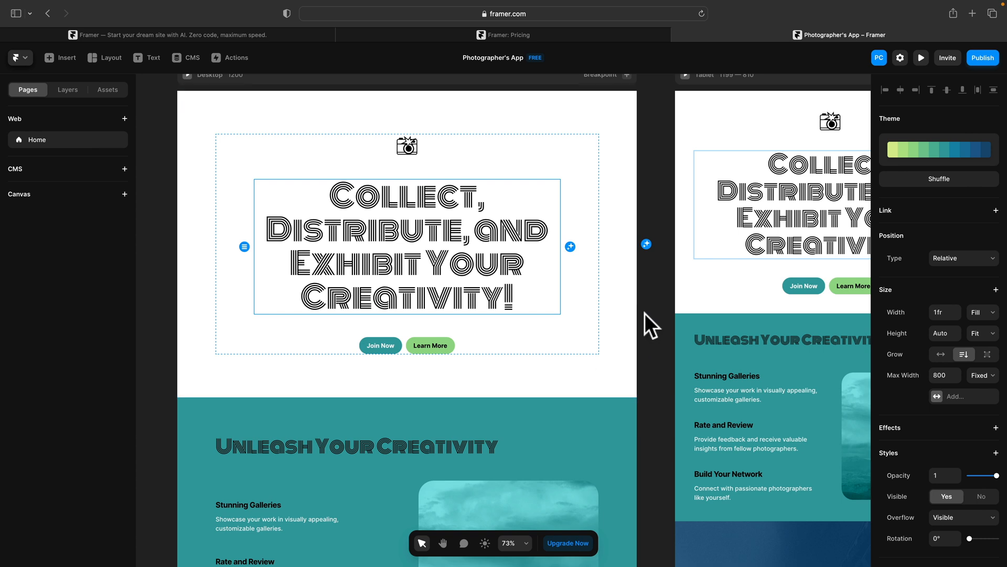
- Restyle the Unleash Your Creativity section in the dark variant with green headings and greyscale photo
scroll(down, 3)
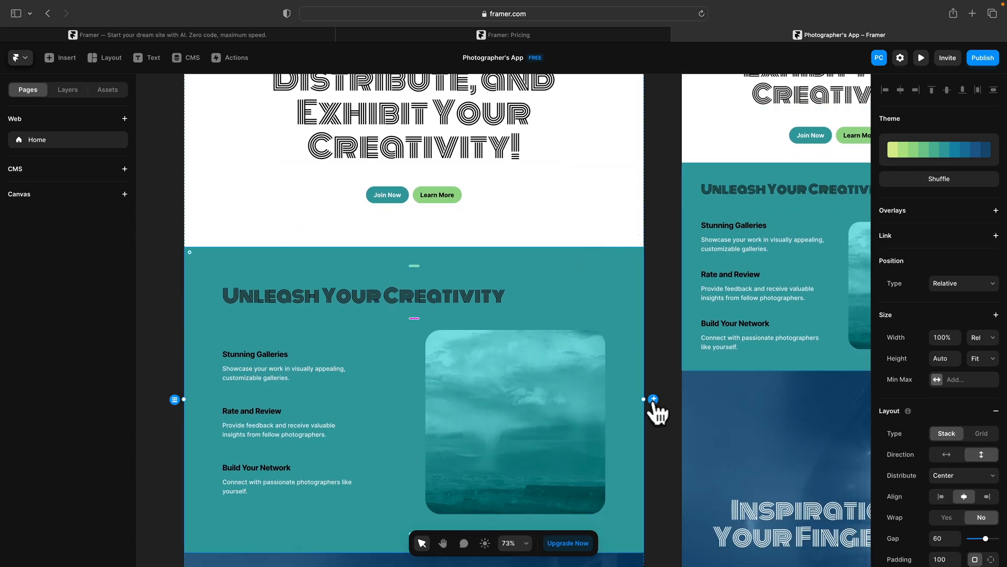
click(284, 373)
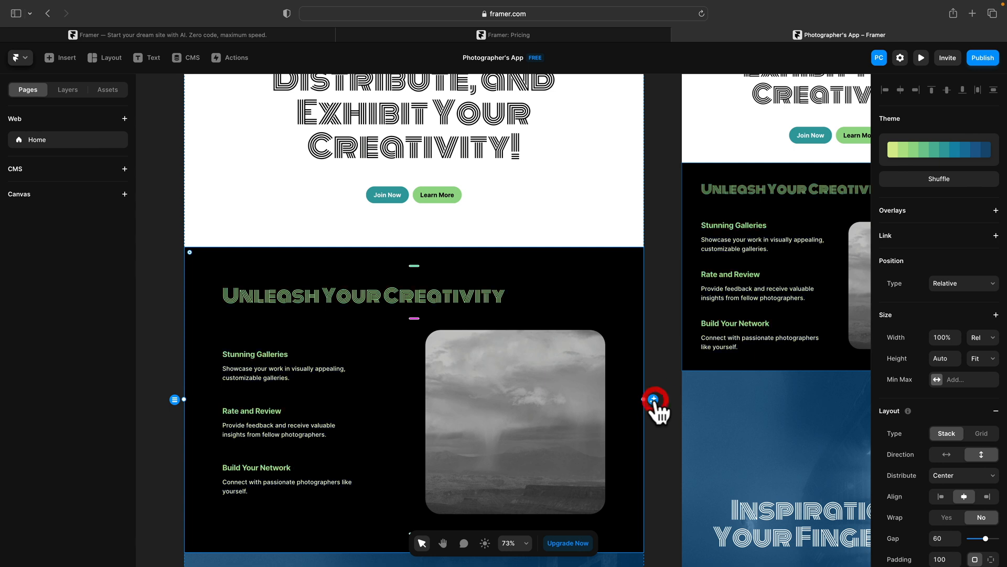
scroll(down, 3)
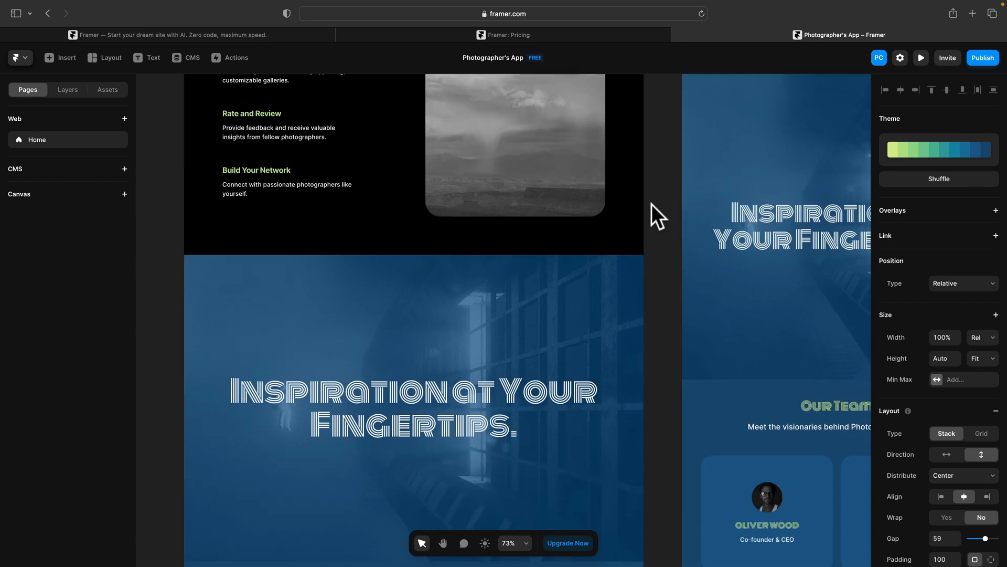
scroll(down, 3)
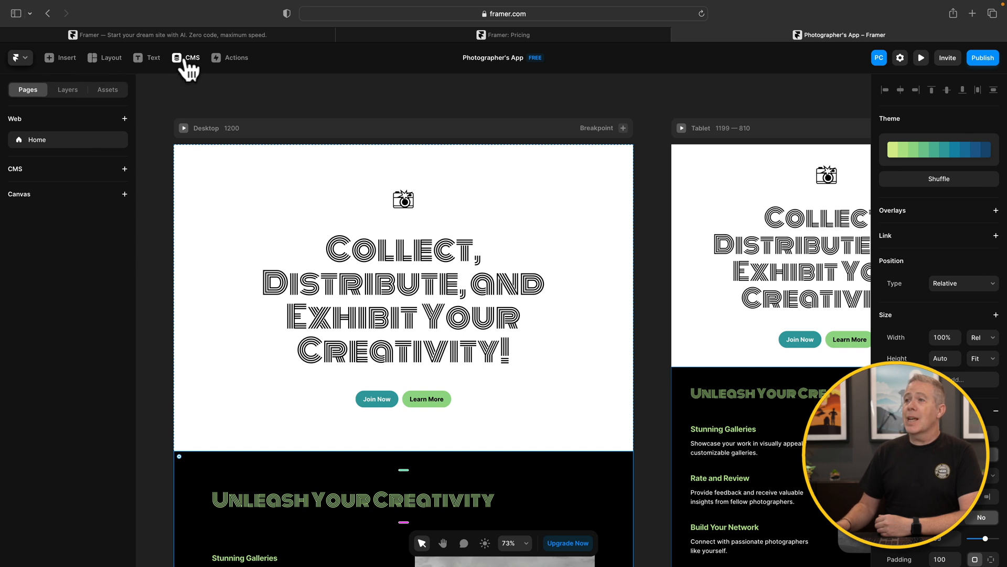
- Browse the Insert library's Navigation, Pages, Collection Lists and Content Fields categories
click(60, 56)
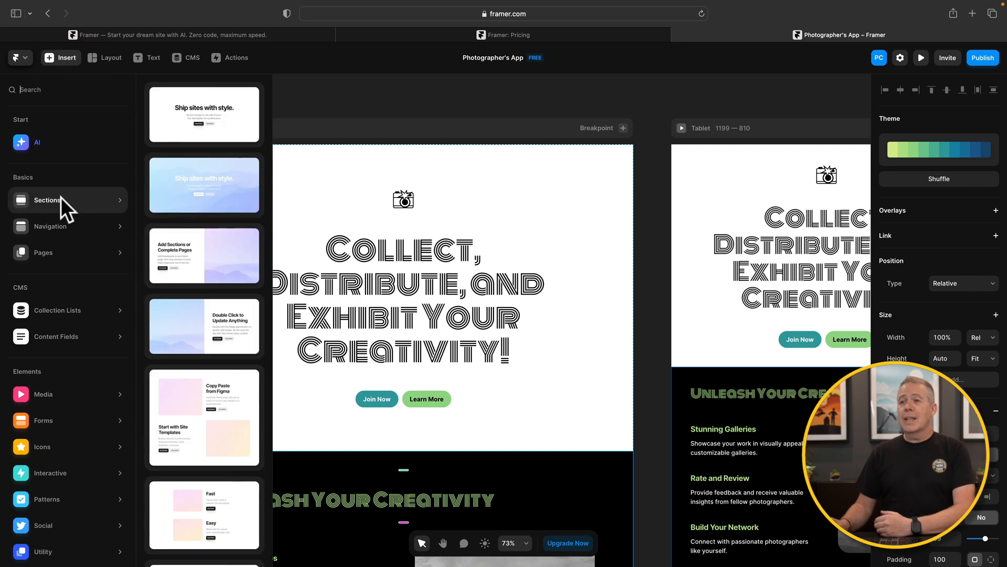
click(50, 225)
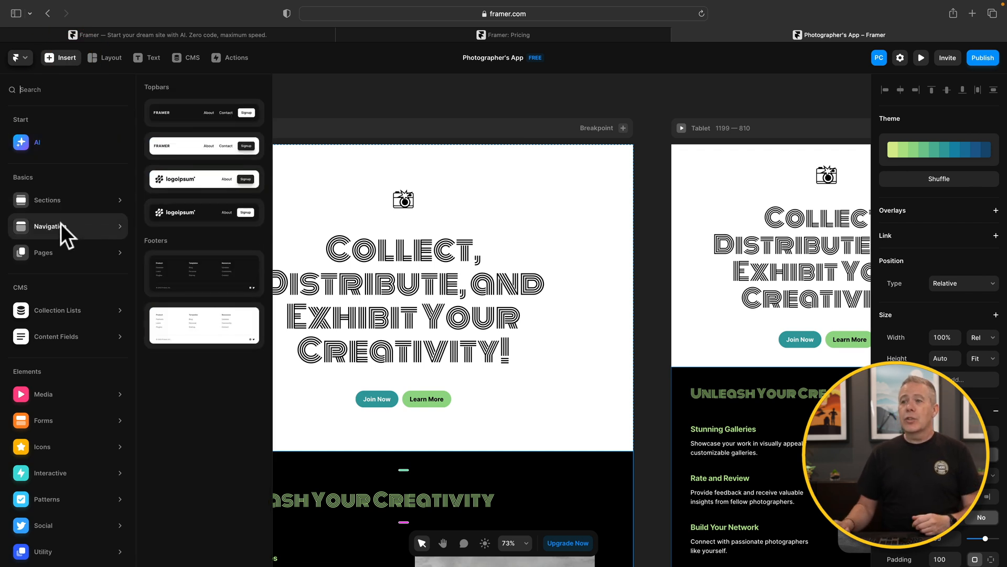
click(43, 252)
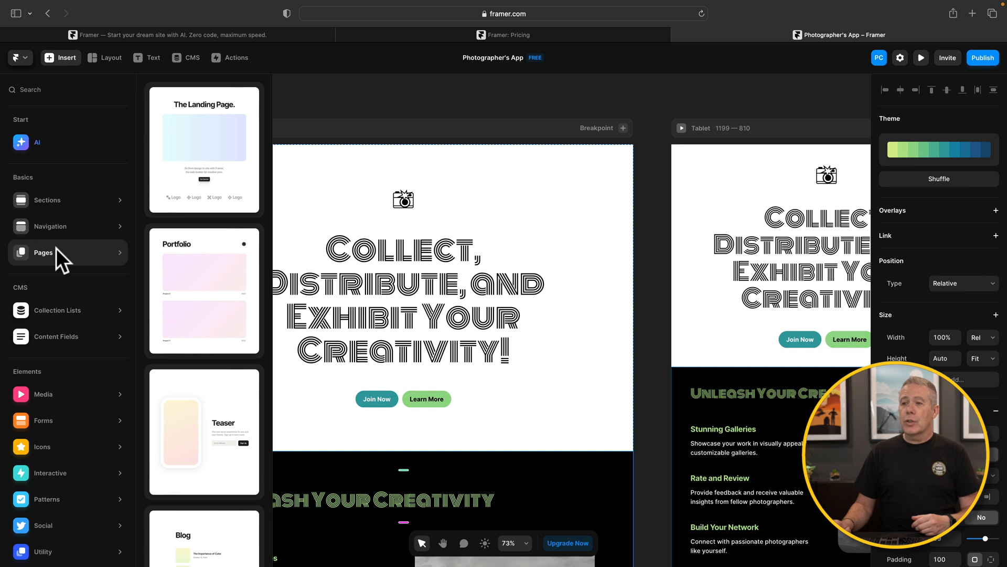
click(56, 310)
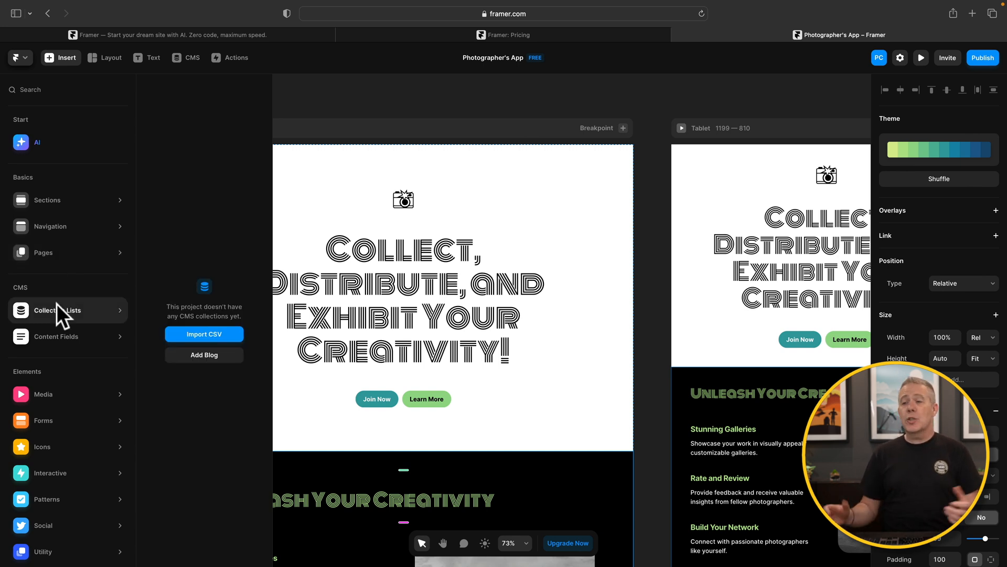
click(56, 336)
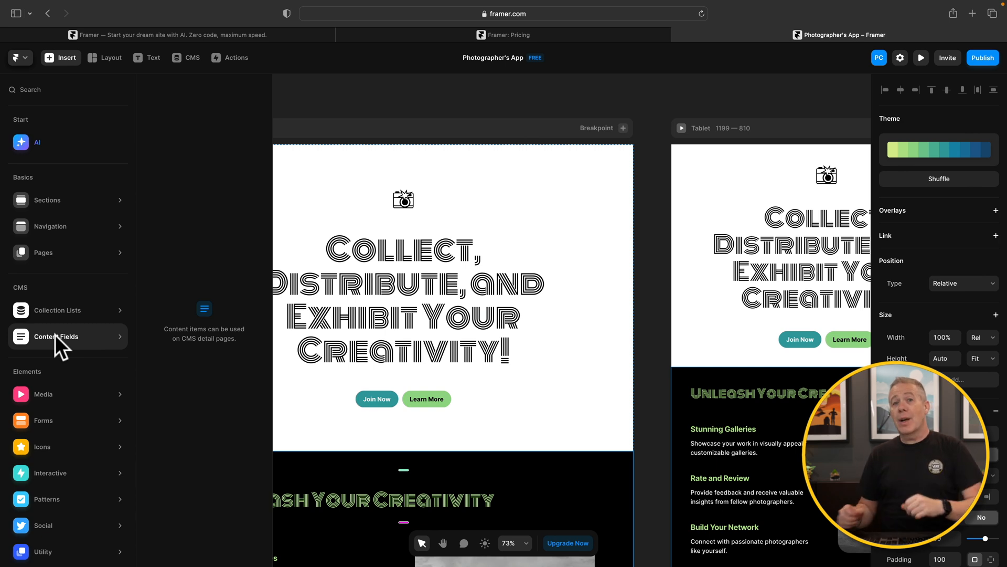
click(56, 310)
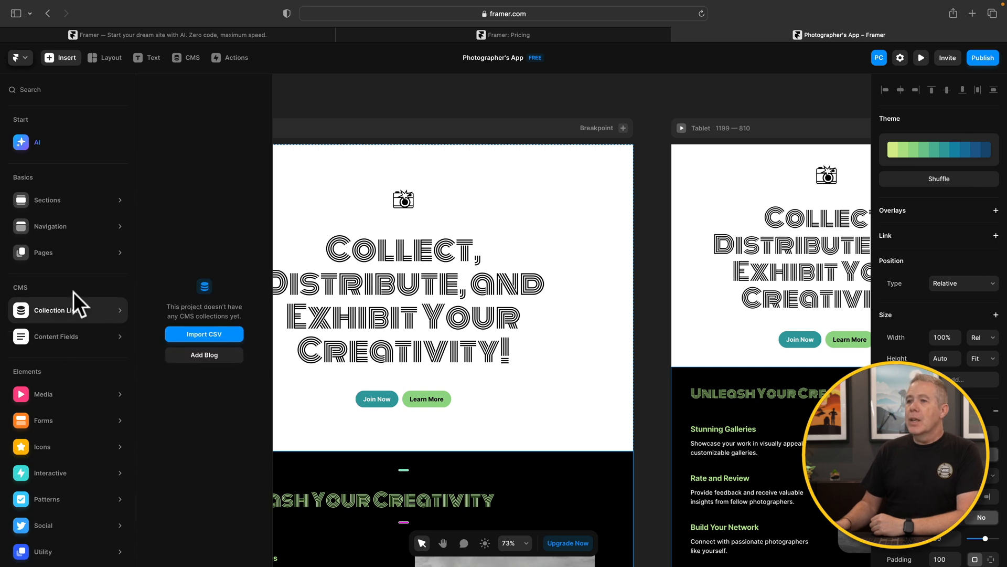
- Return to the Navigation templates to pick a topbar
click(51, 227)
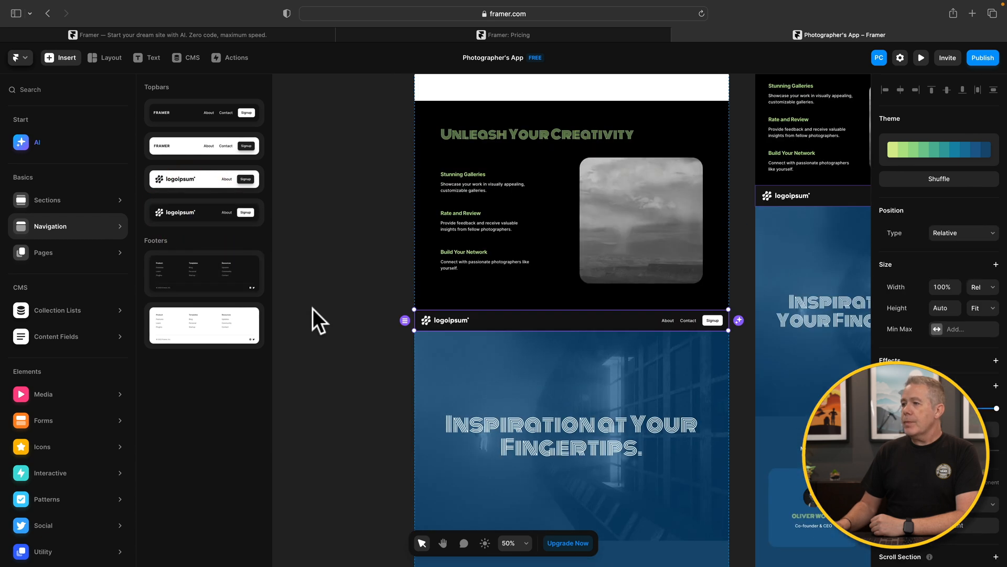
mouse_move(509, 354)
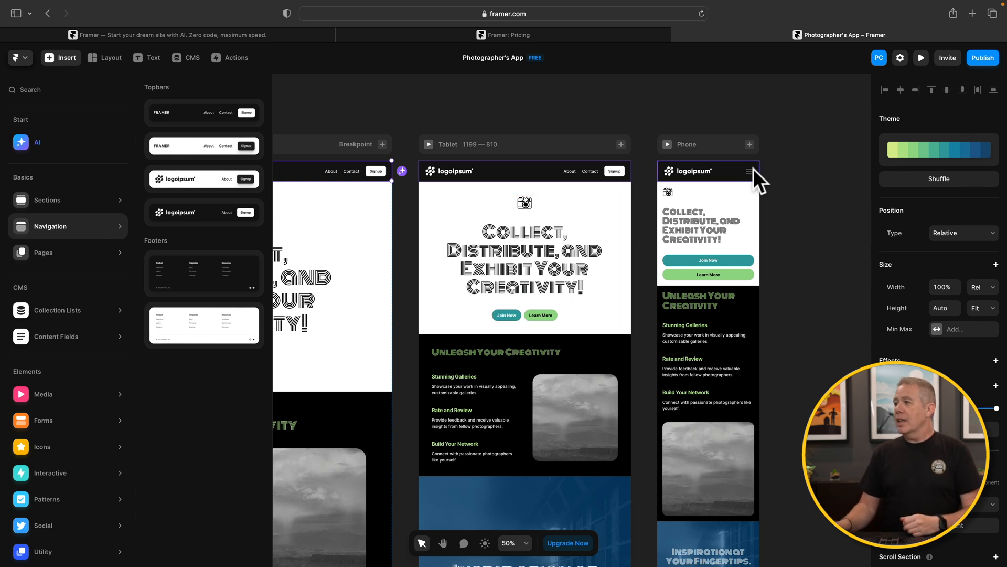
mouse_move(757, 179)
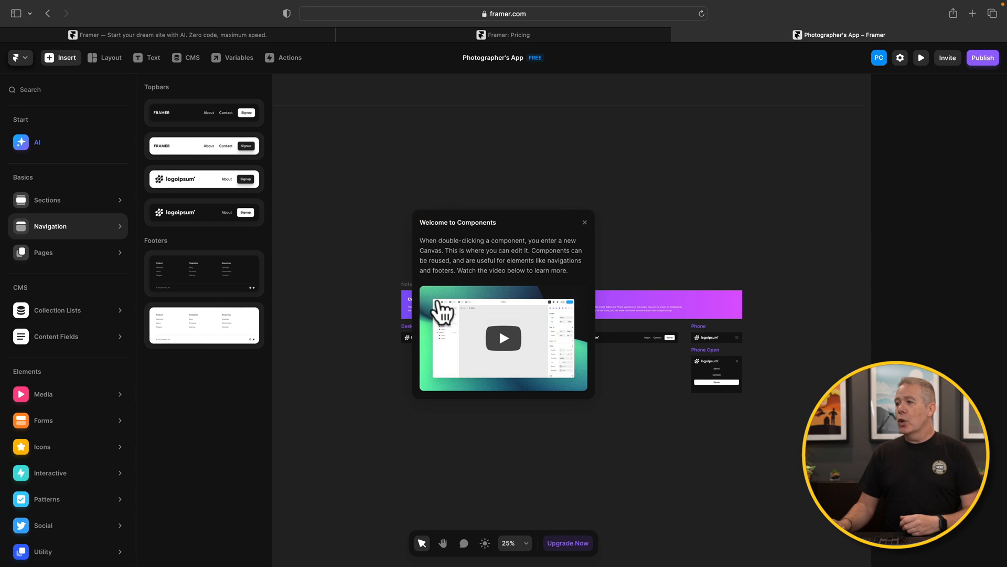
- Rename the topbar's About link text to 'Home' in the navbar component
click(584, 222)
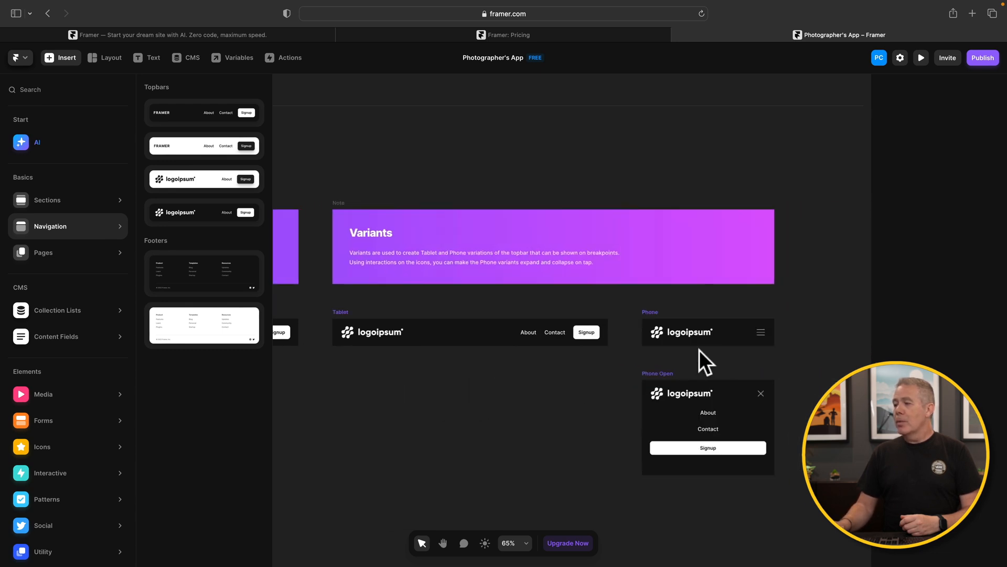
mouse_move(627, 377)
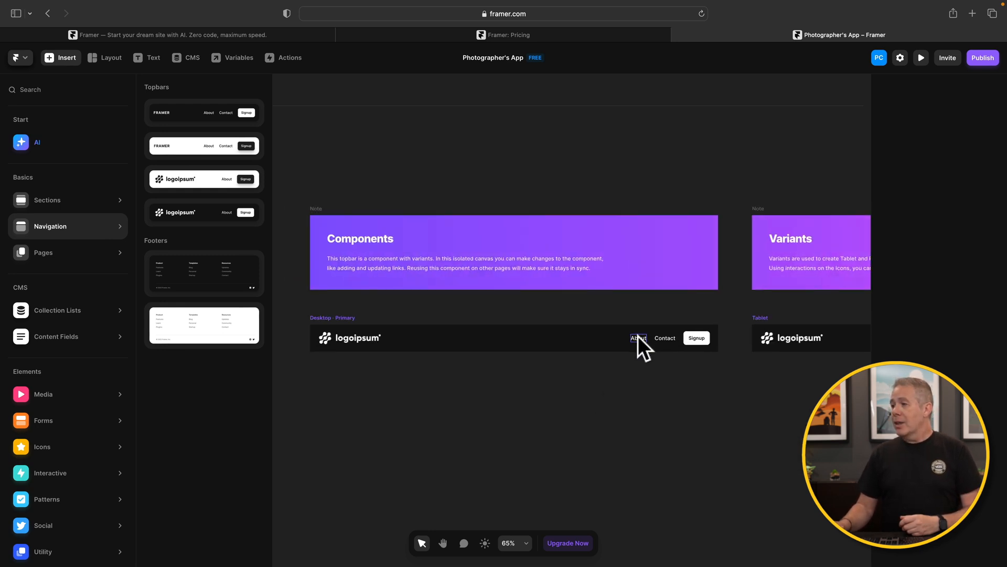
click(638, 338)
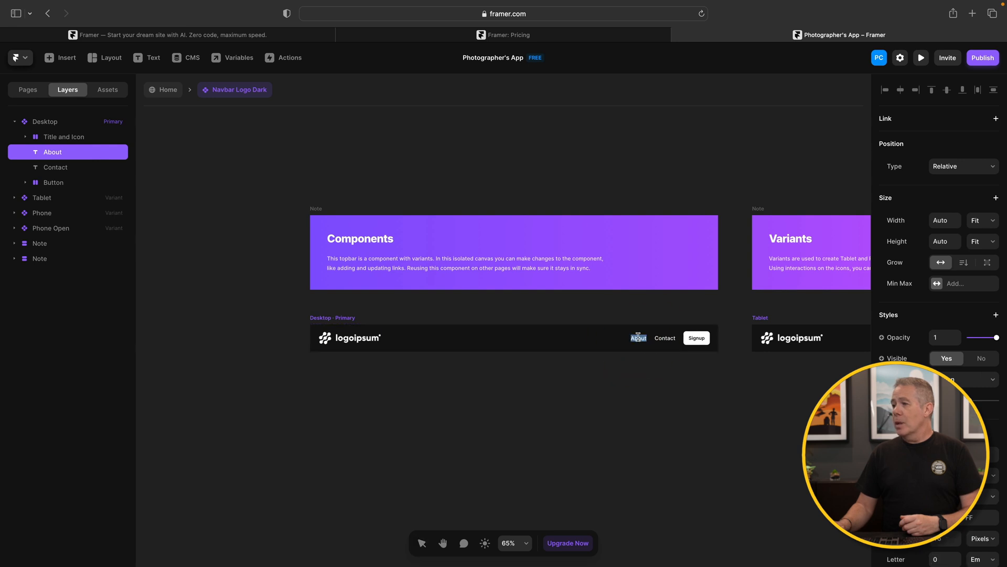
text(Home)
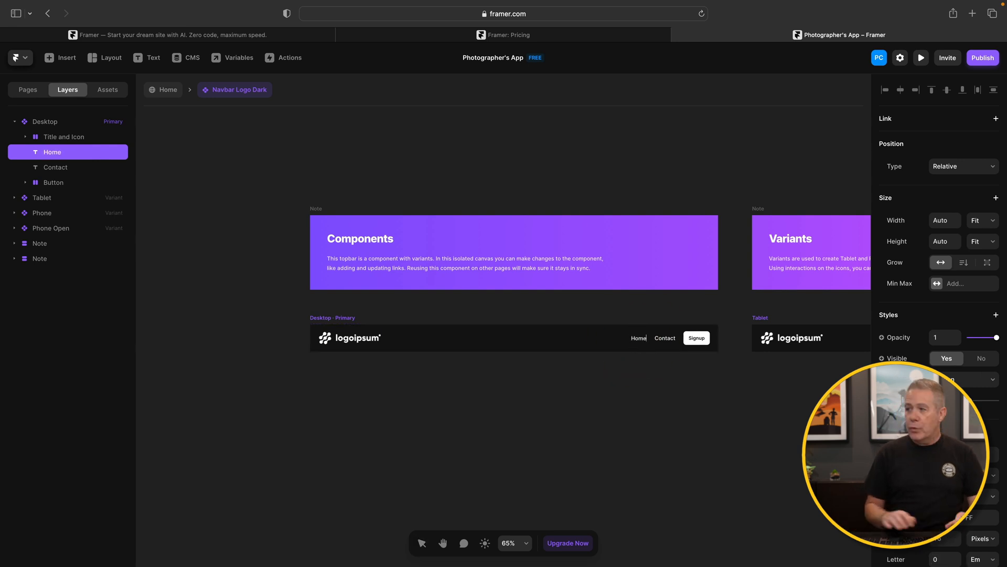
mouse_move(955, 183)
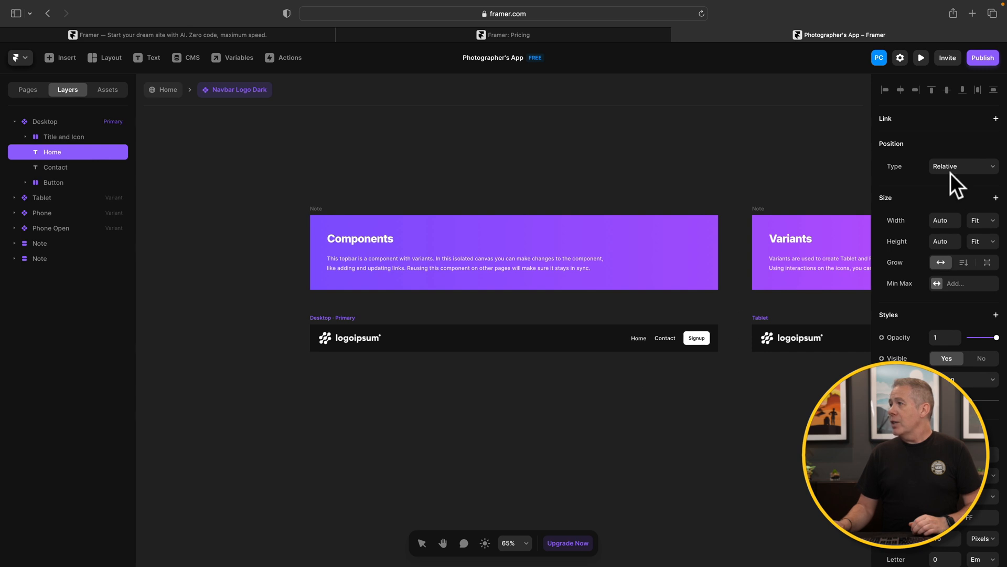
- Set the Home text's Link To target to the Home page
click(997, 118)
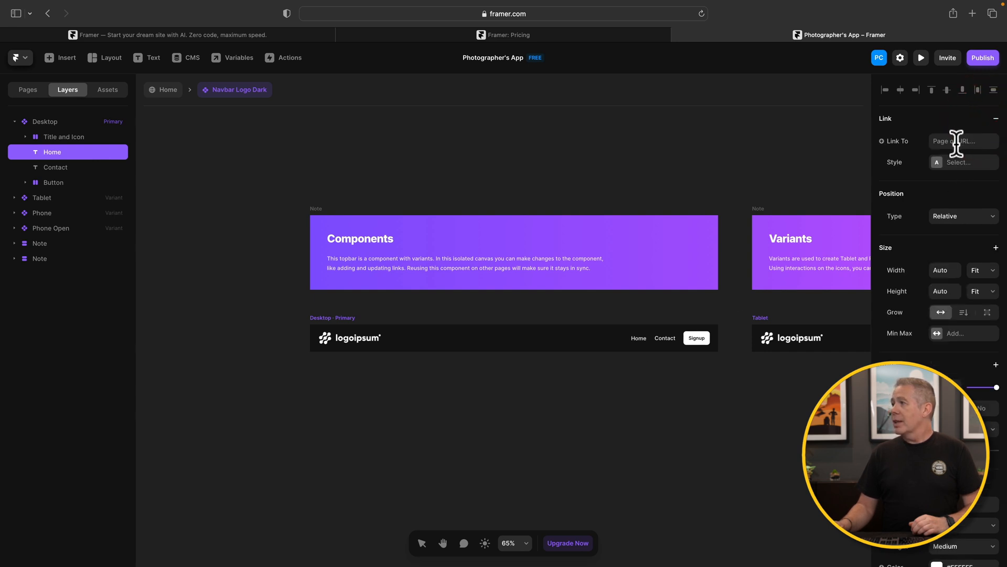
click(964, 141)
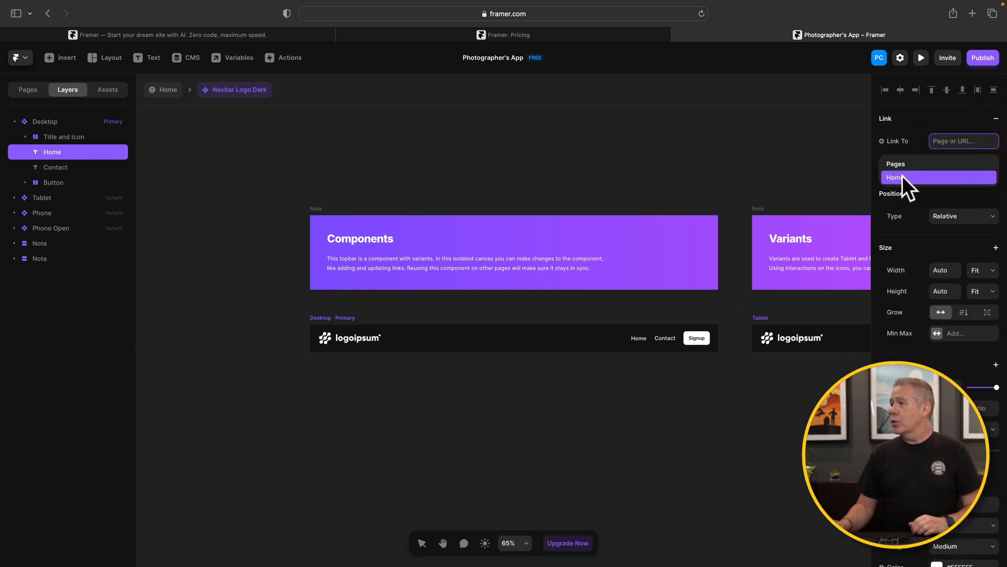
click(892, 177)
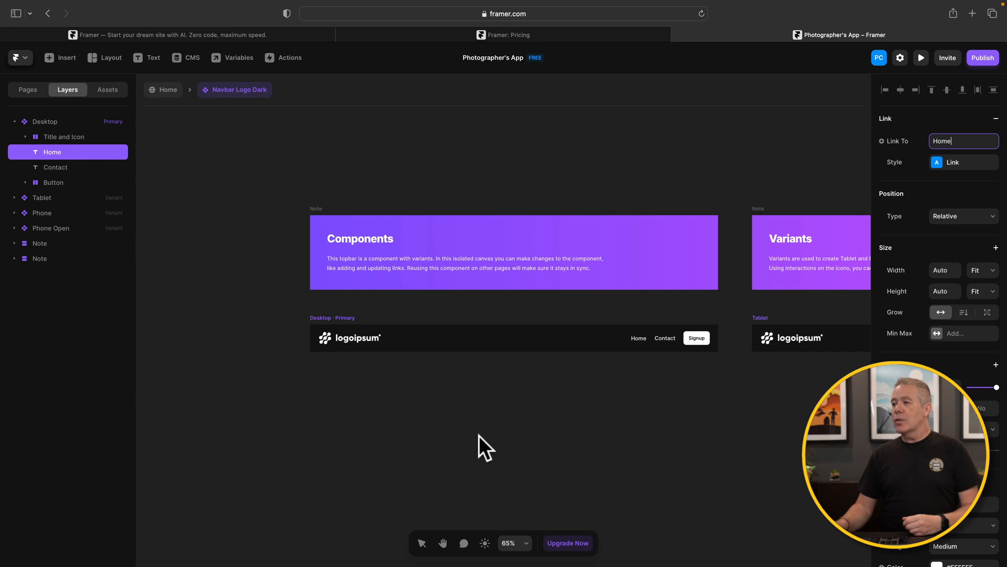
mouse_move(189, 189)
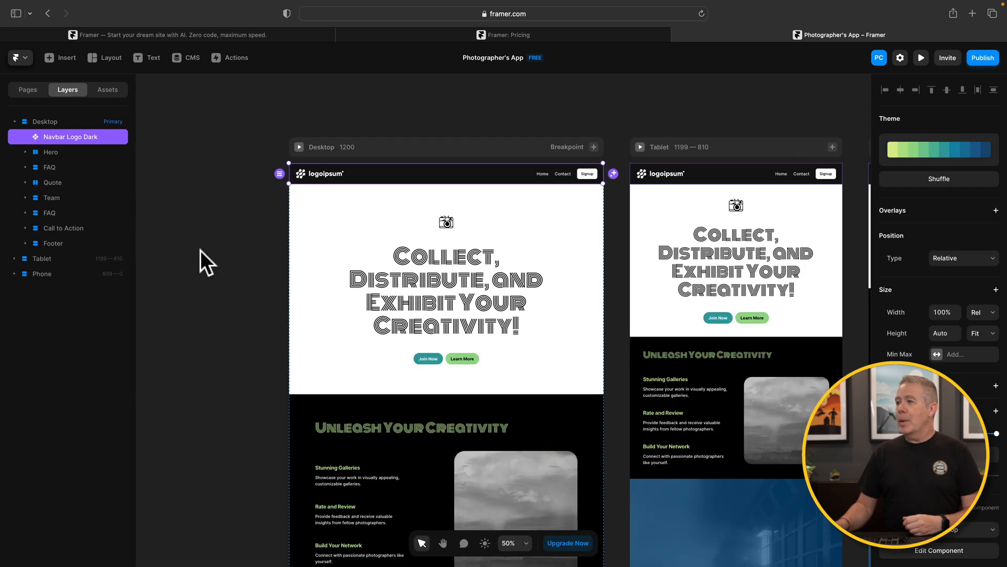
mouse_move(201, 243)
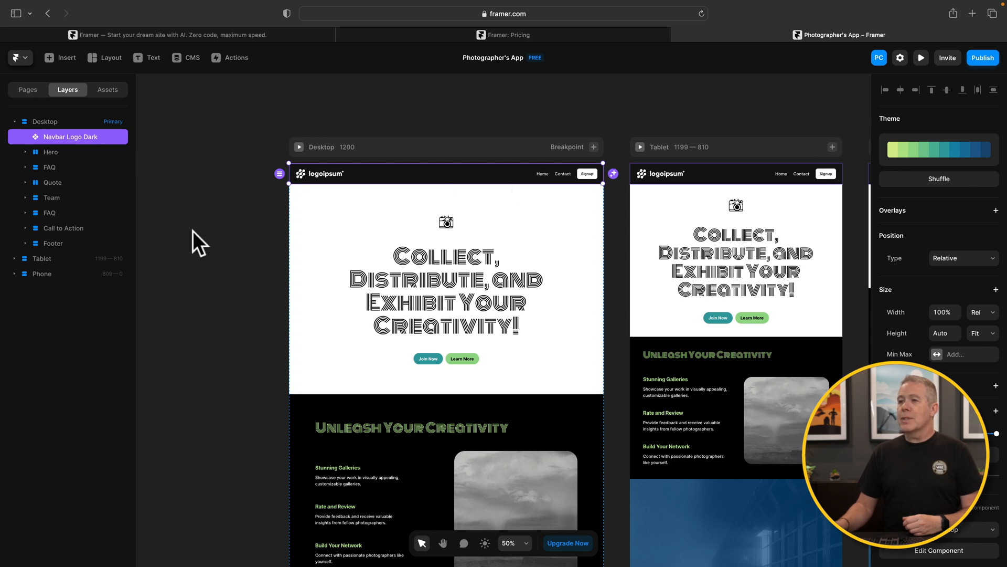
mouse_move(187, 267)
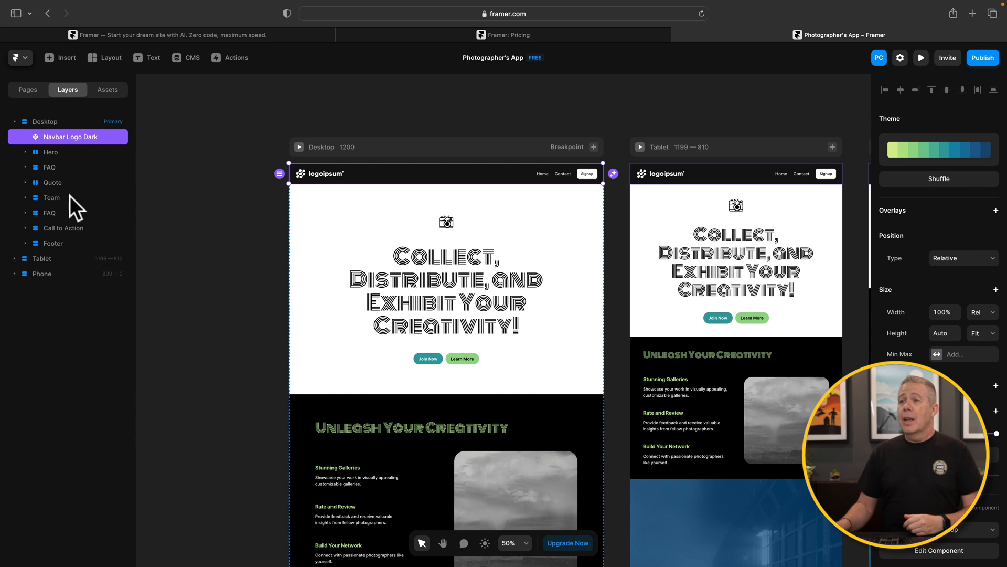
mouse_move(25, 158)
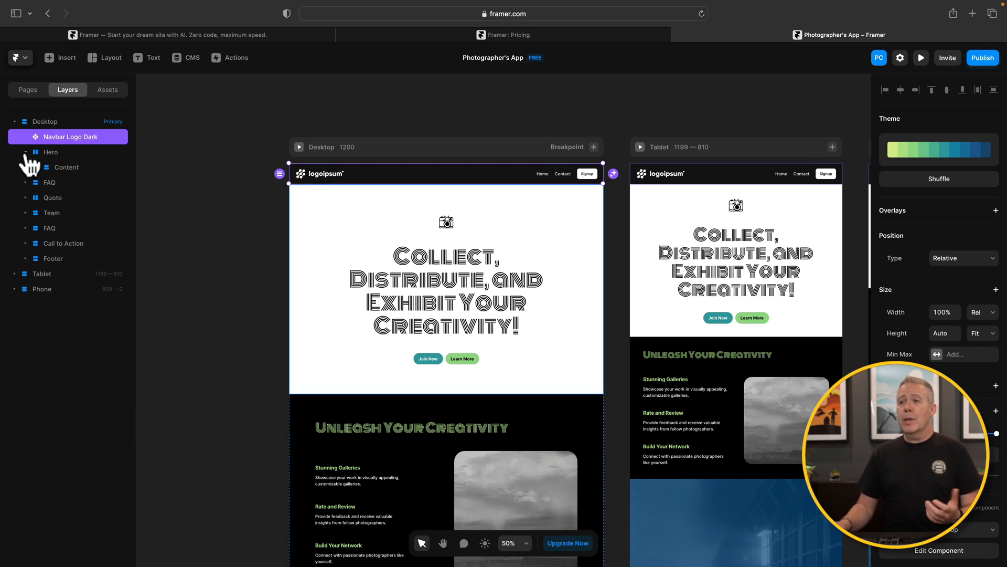
- Expand Hero > Content in Layers, select Hero, and zoom out to show Desktop, Tablet and Phone layouts
click(26, 167)
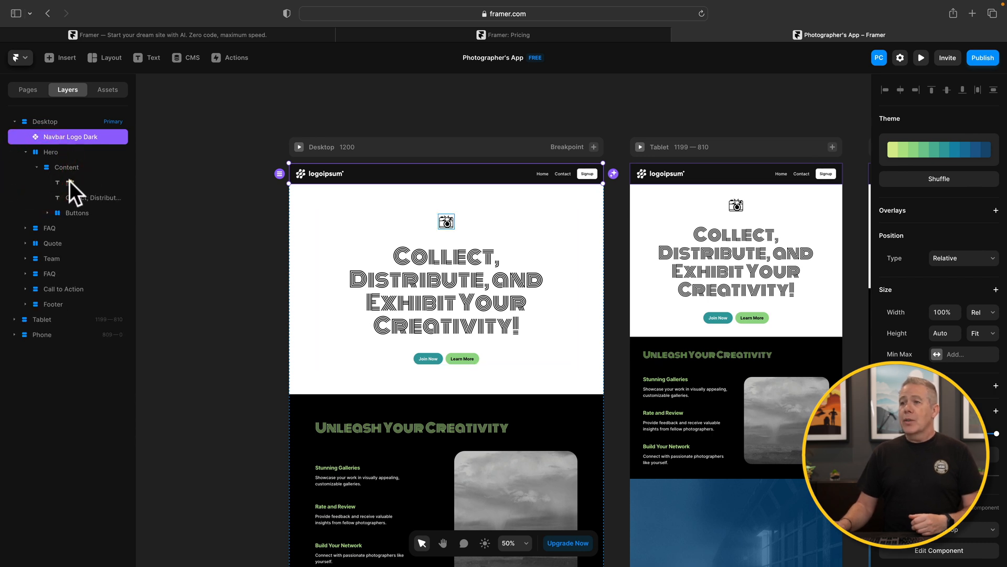
click(96, 183)
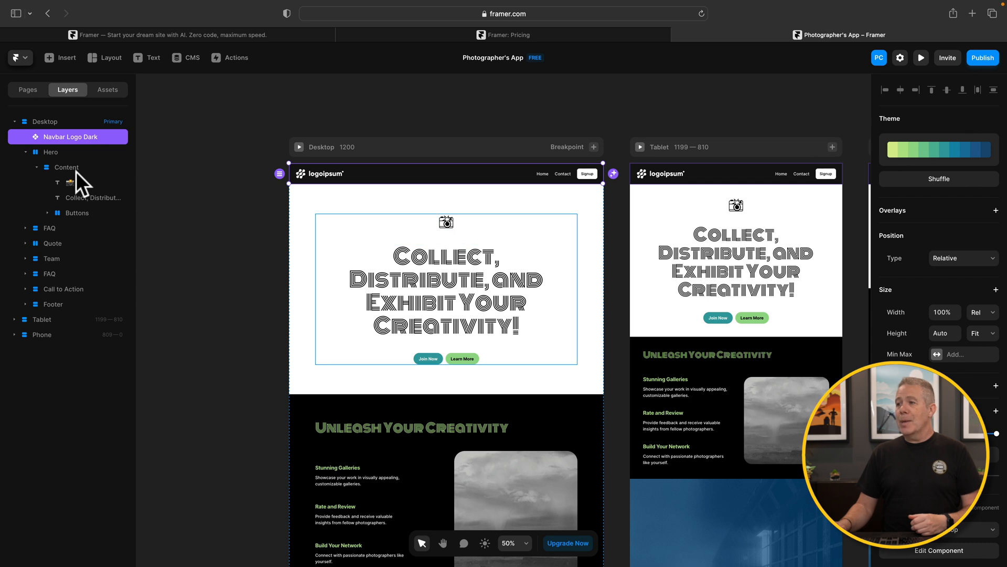
click(66, 167)
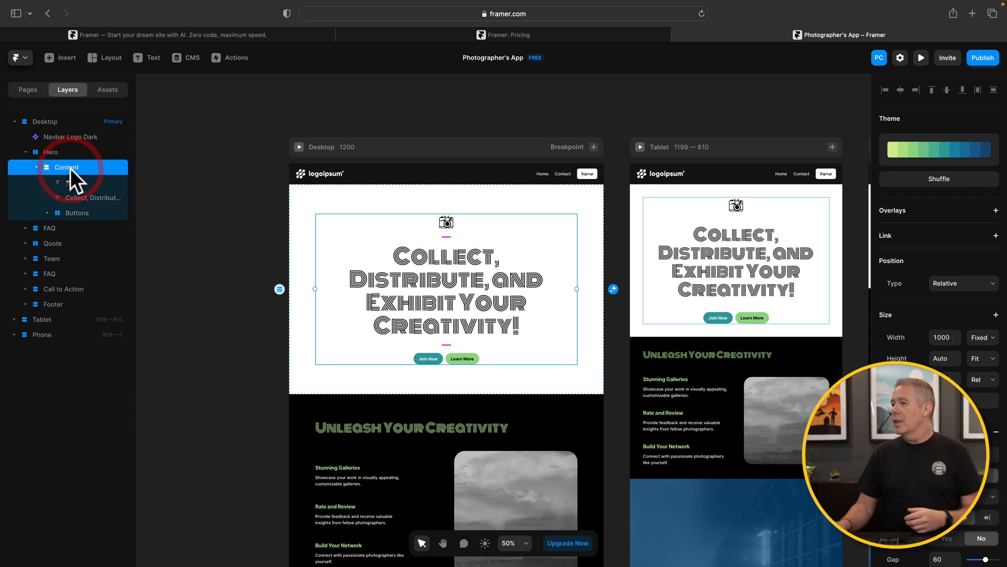
click(51, 152)
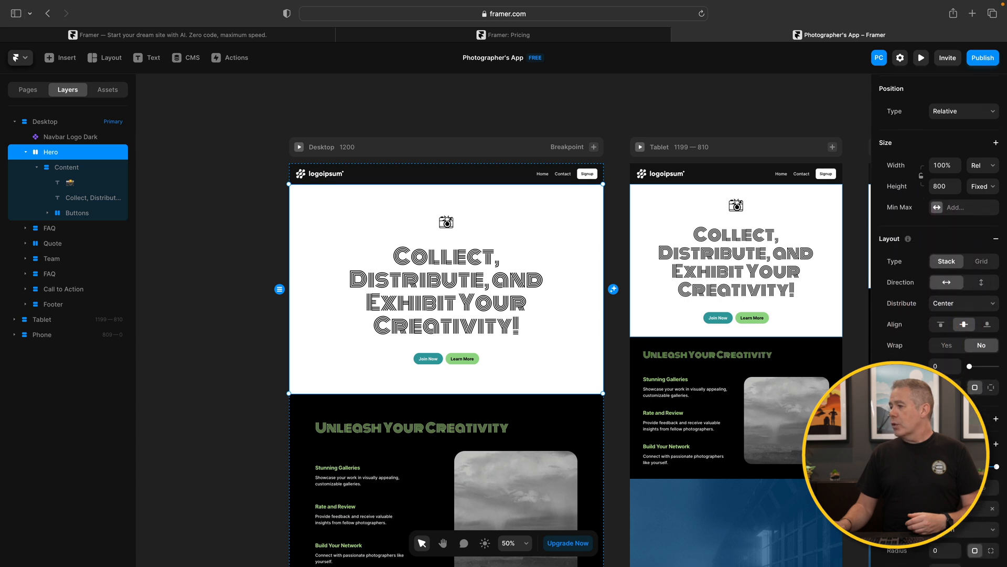
scroll(down, 3)
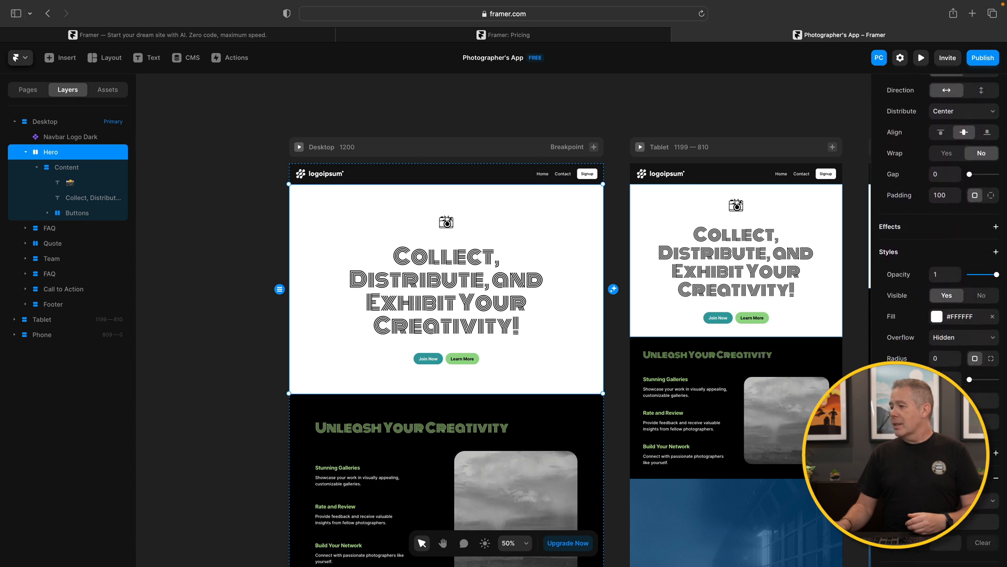
scroll(down, 3)
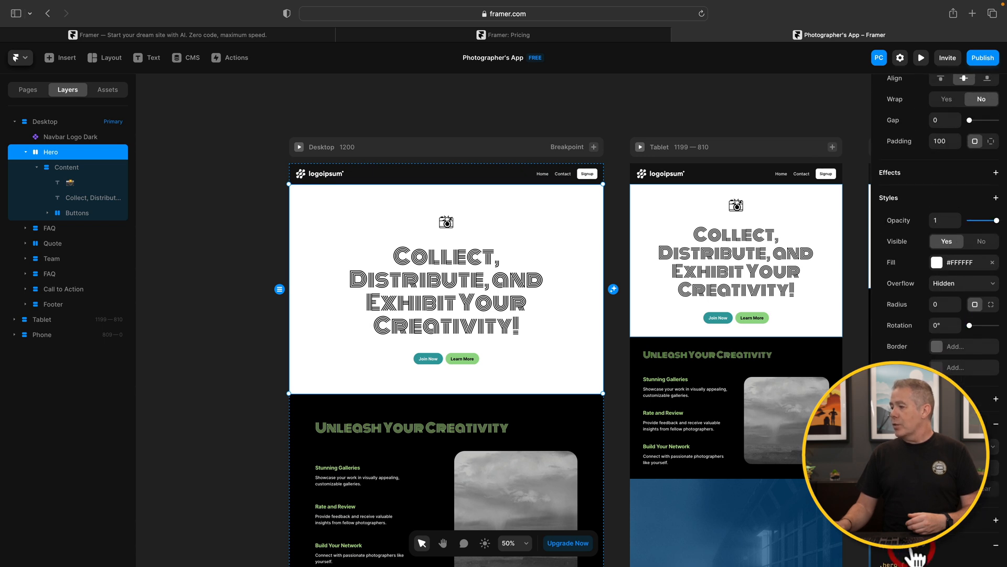
scroll(down, 3)
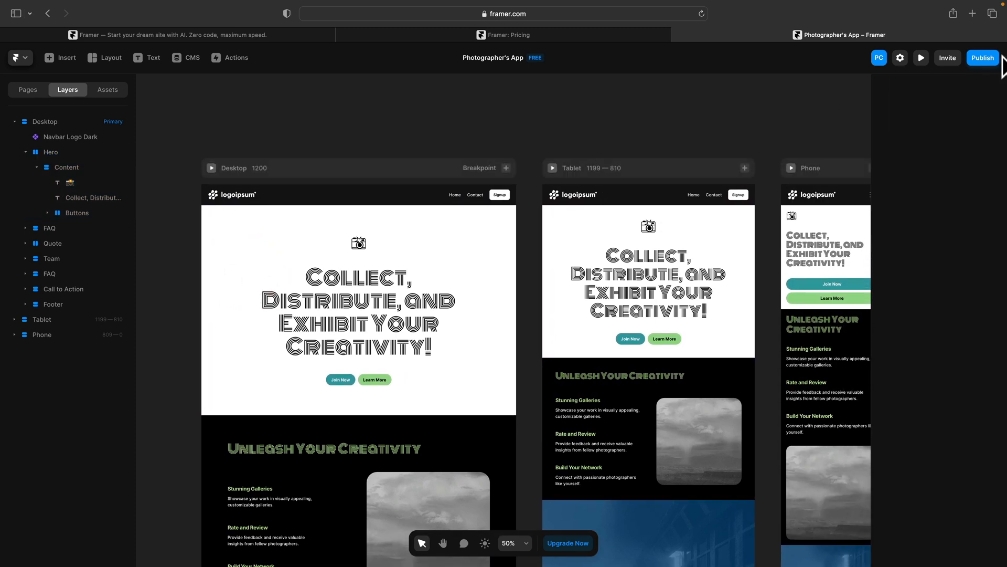
- Publish the site to the free subdomain webappphoto.framer.ai
click(982, 56)
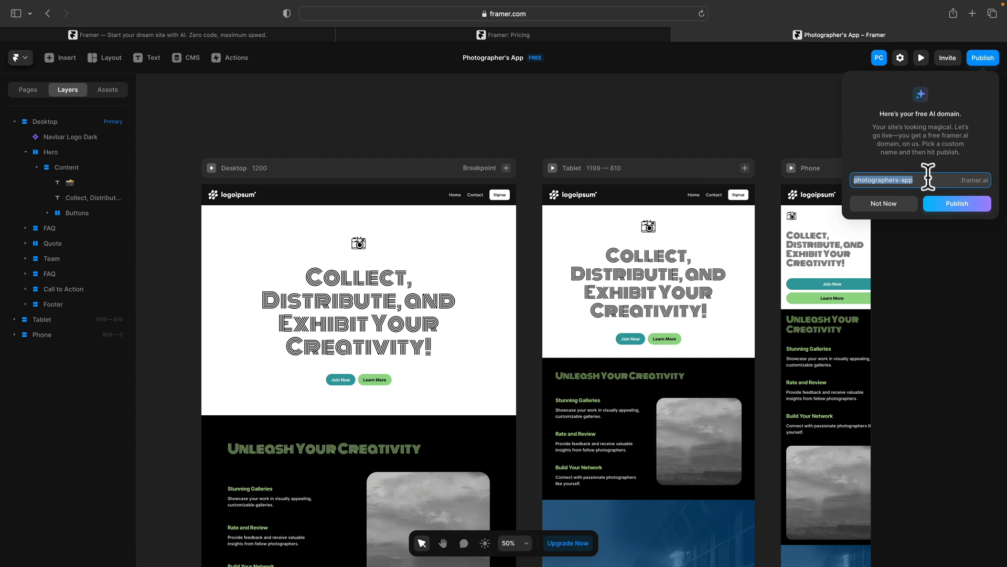
text(webappphoto)
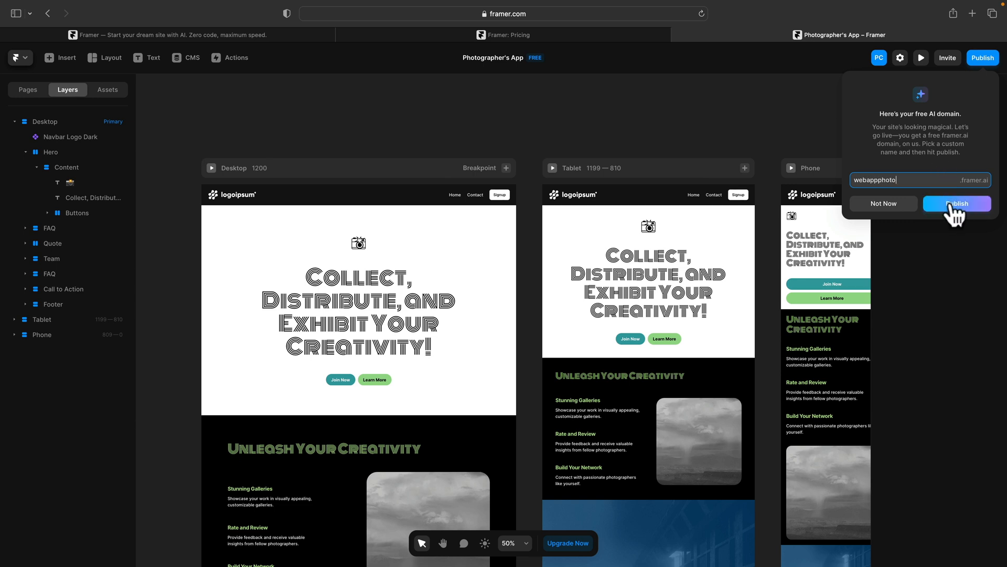
click(957, 204)
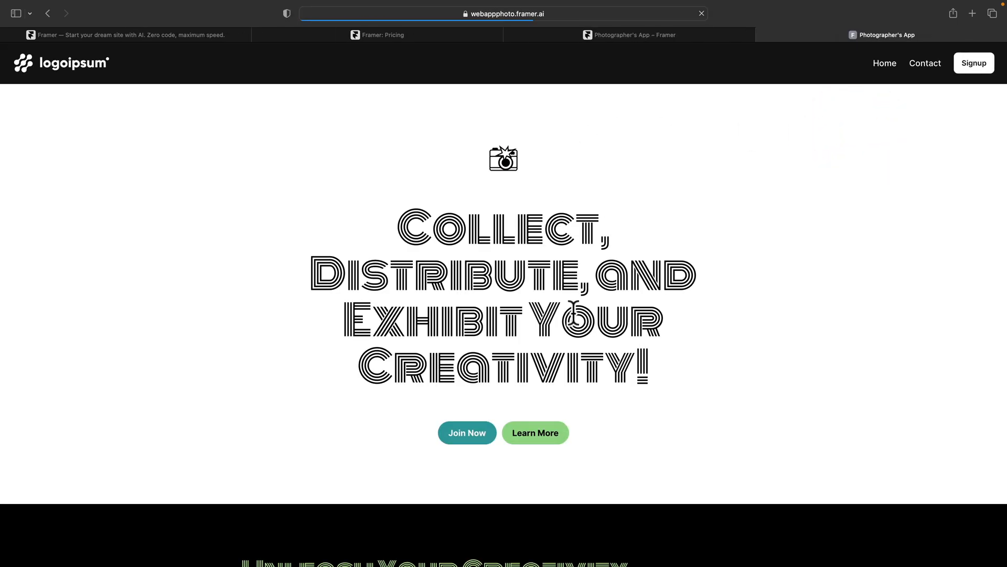
- Scroll through the live site to the Inspiration section and back to the top
scroll(down, 3)
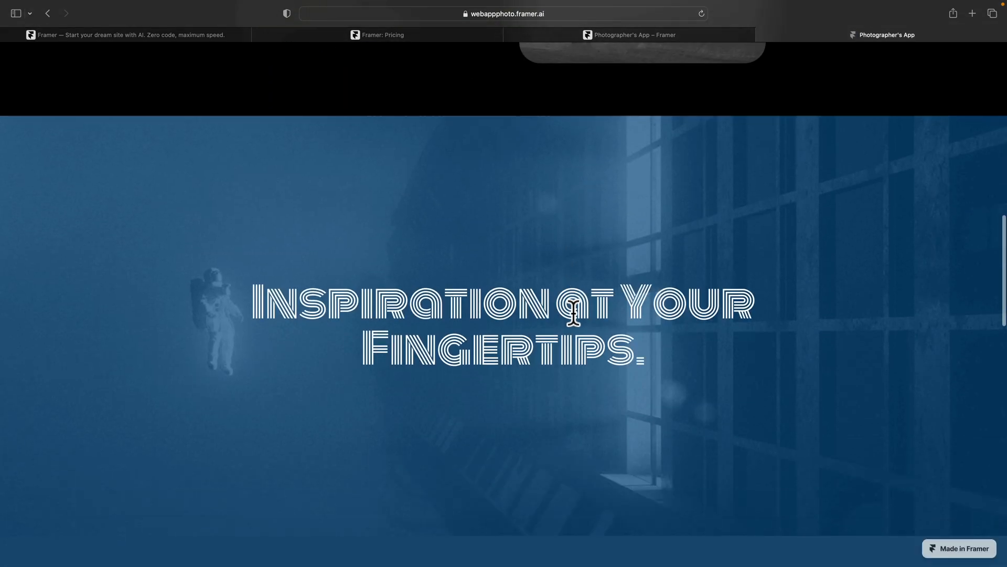
scroll(down, 3)
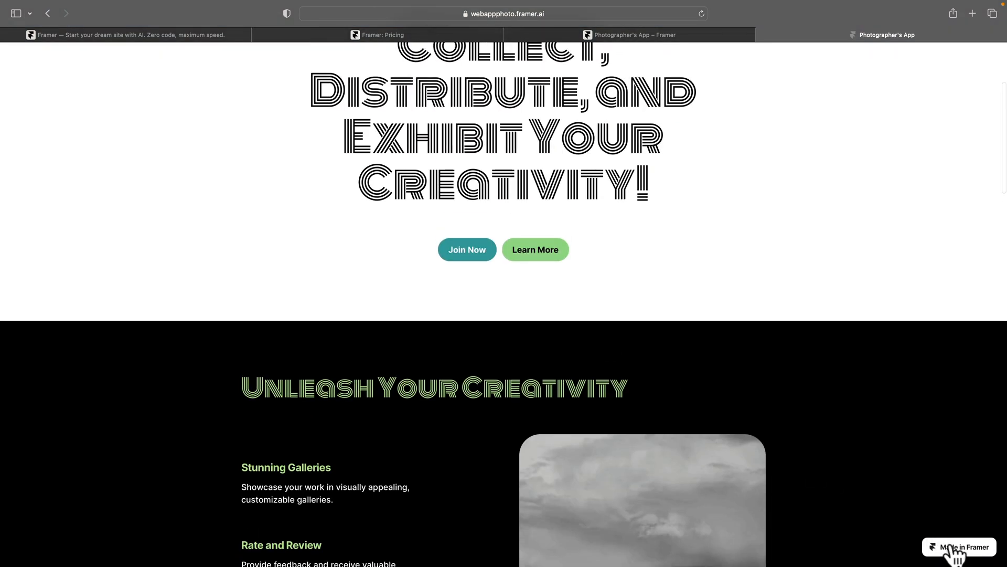
scroll(up, 3)
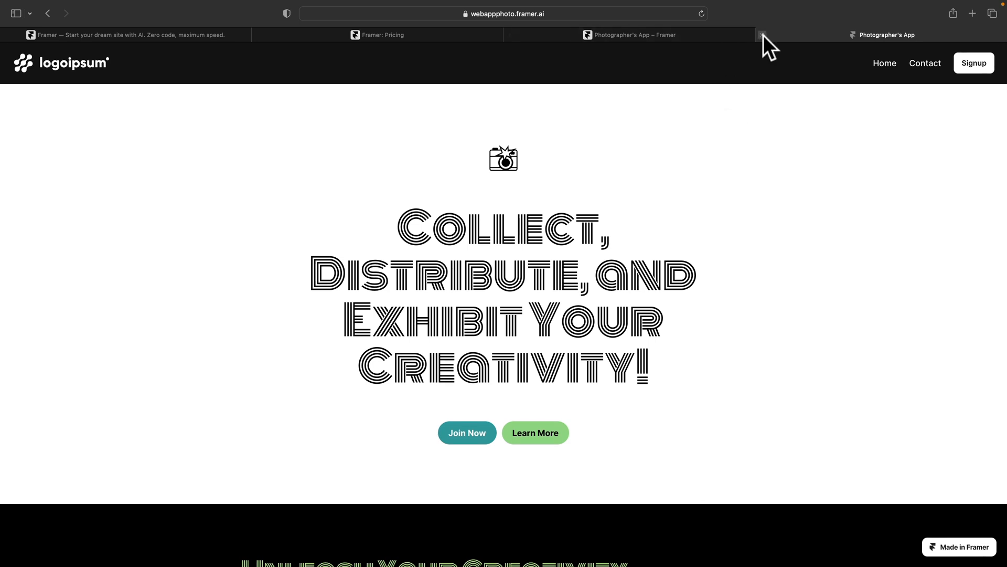
mouse_move(883, 63)
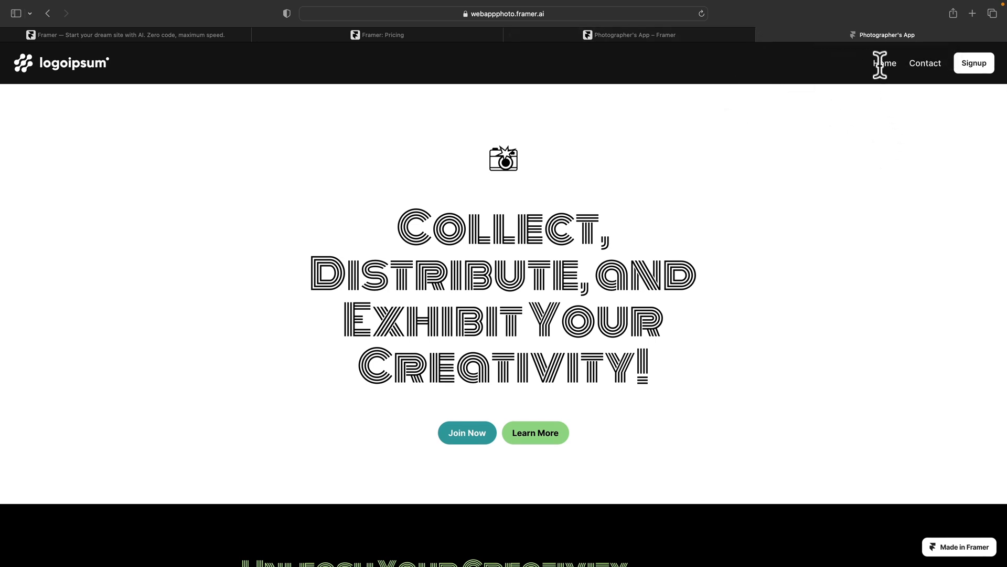
mouse_move(769, 54)
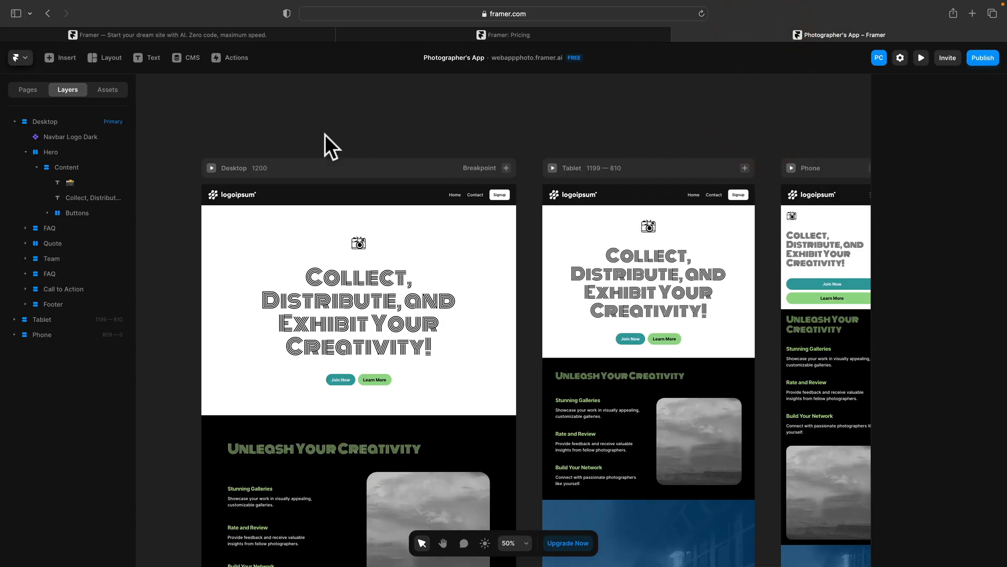
- Regenerate the hero heading and shuffle the theme to a blue palette with white text
click(358, 312)
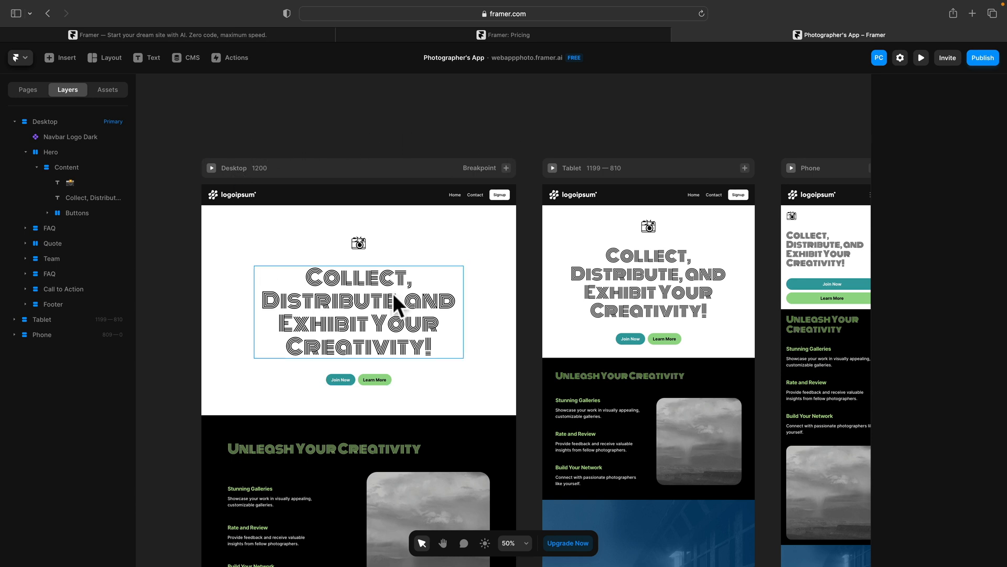
click(359, 311)
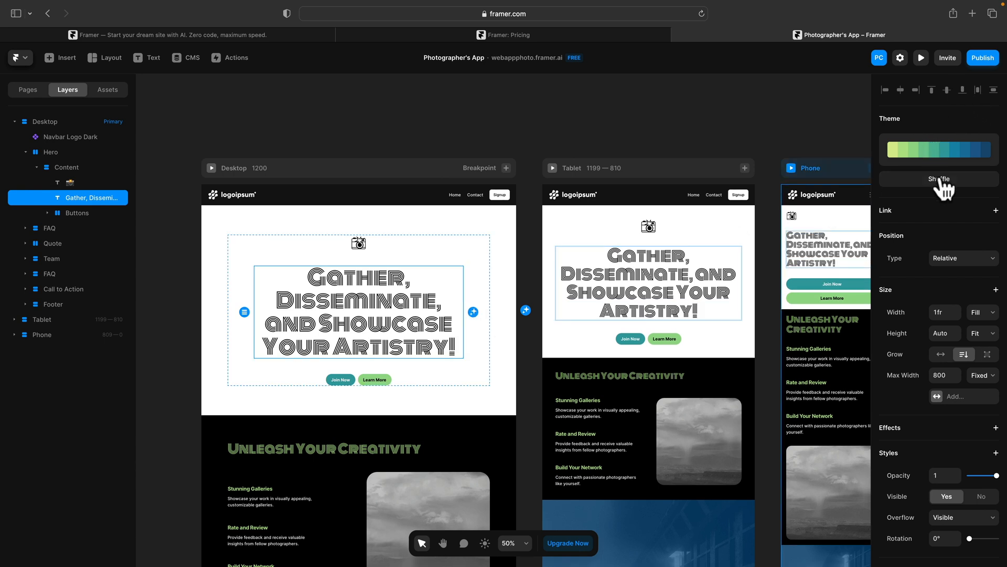
click(938, 178)
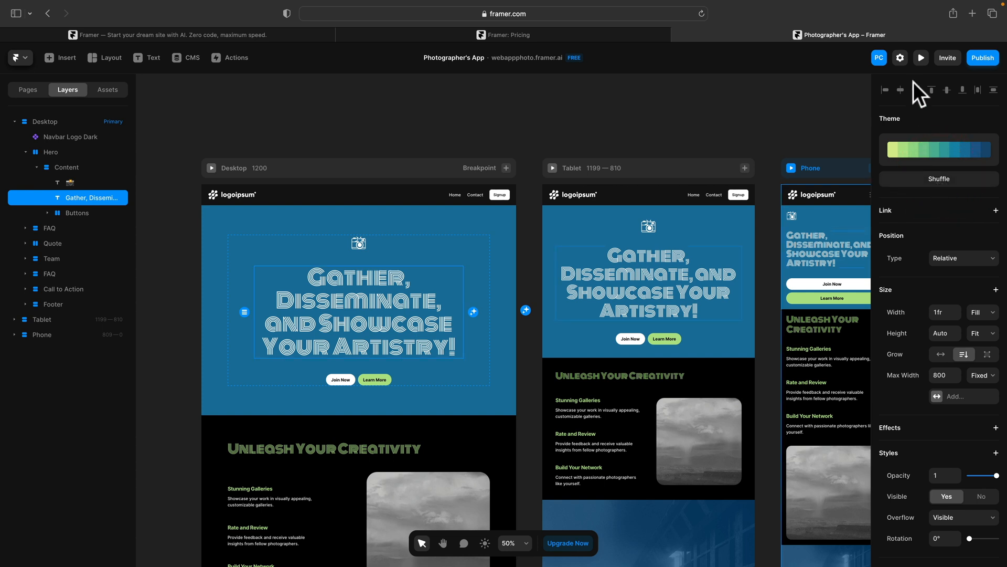
click(982, 57)
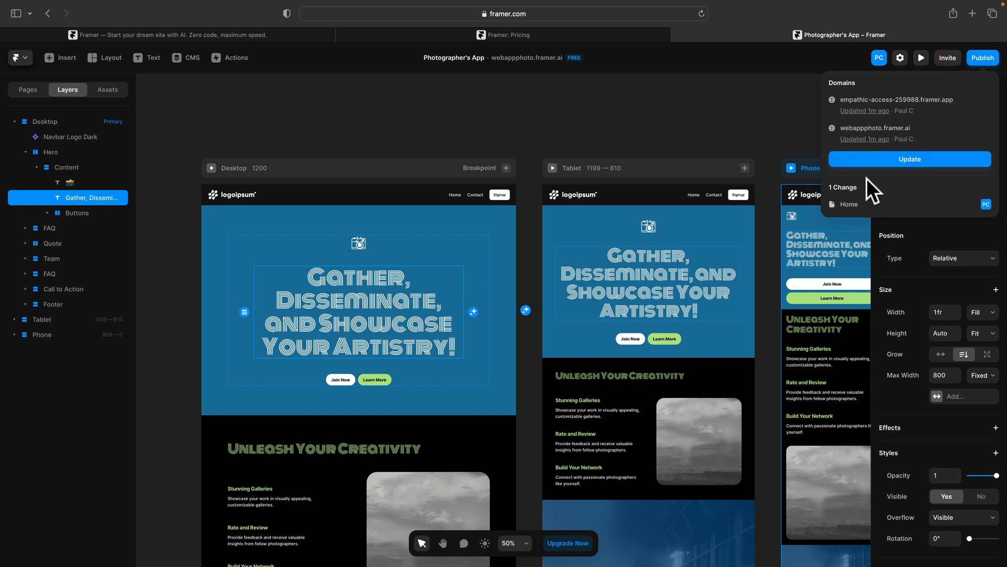
mouse_move(882, 203)
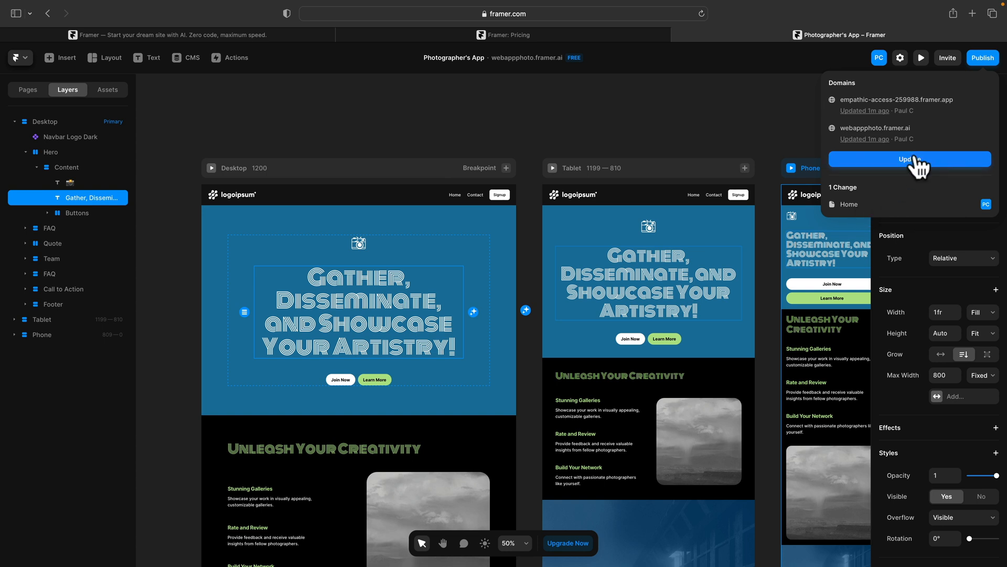
- Update the live webappphoto.framer.ai site and load it to view the blue hero
click(909, 159)
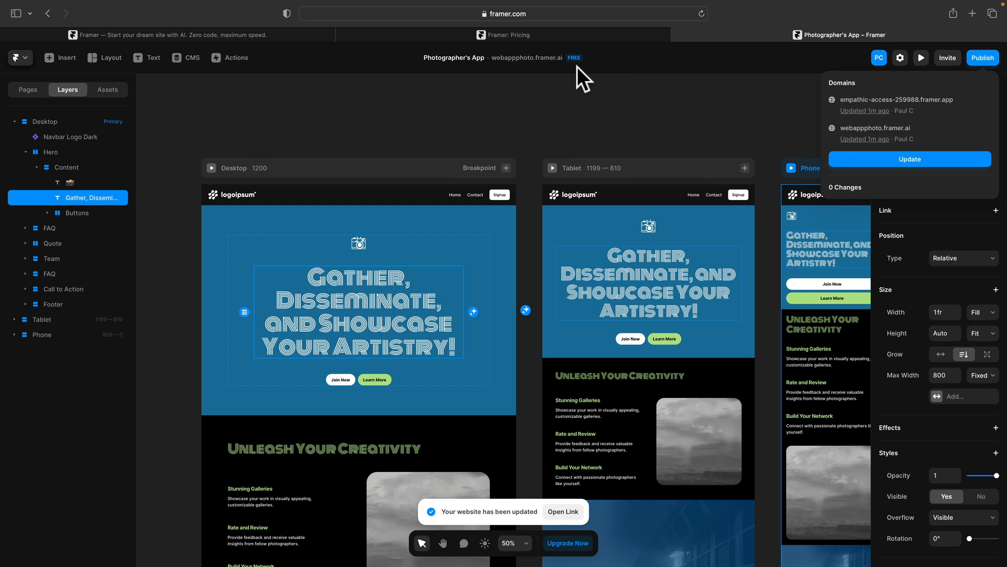
click(562, 511)
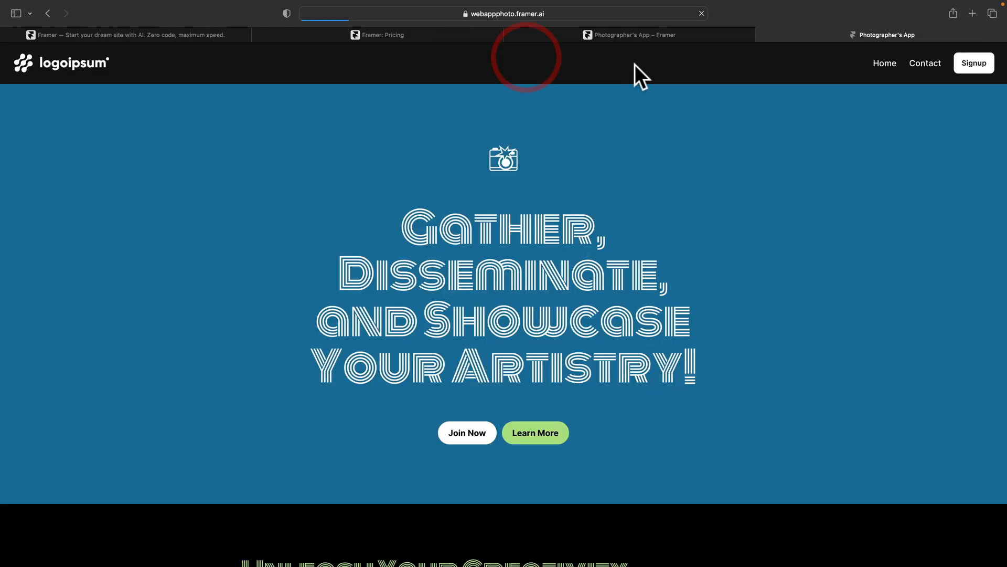
scroll(down, 3)
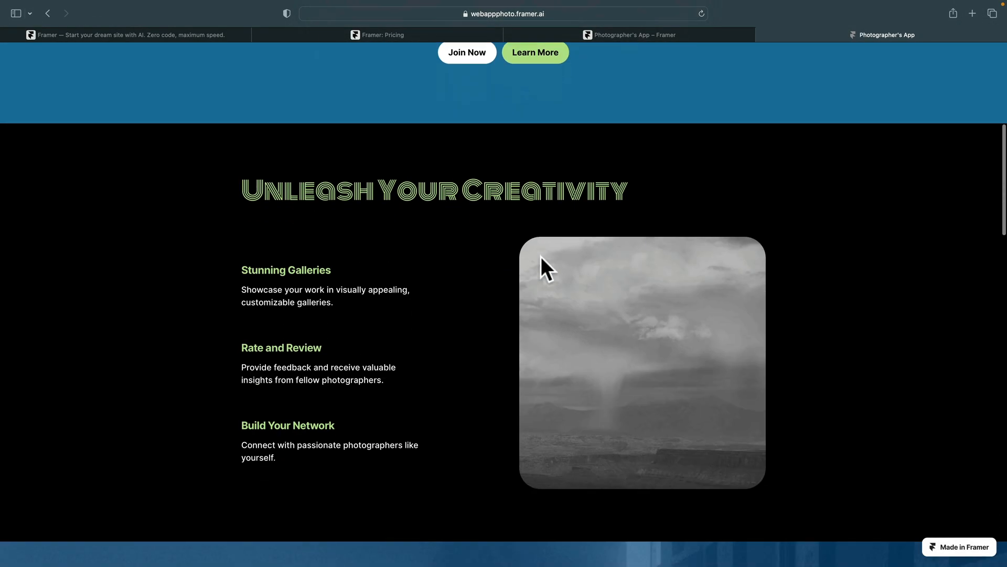
scroll(down, 3)
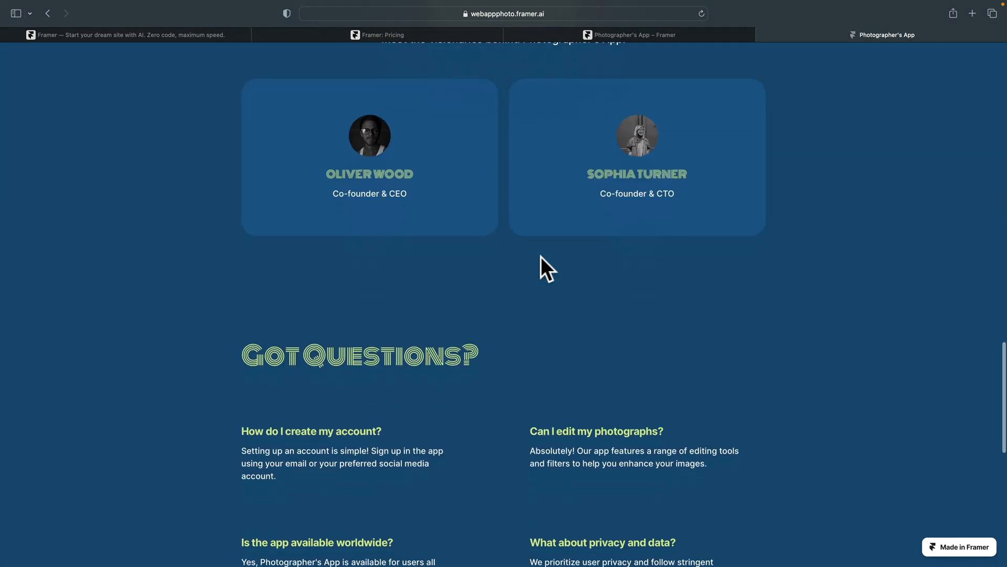
scroll(up, 3)
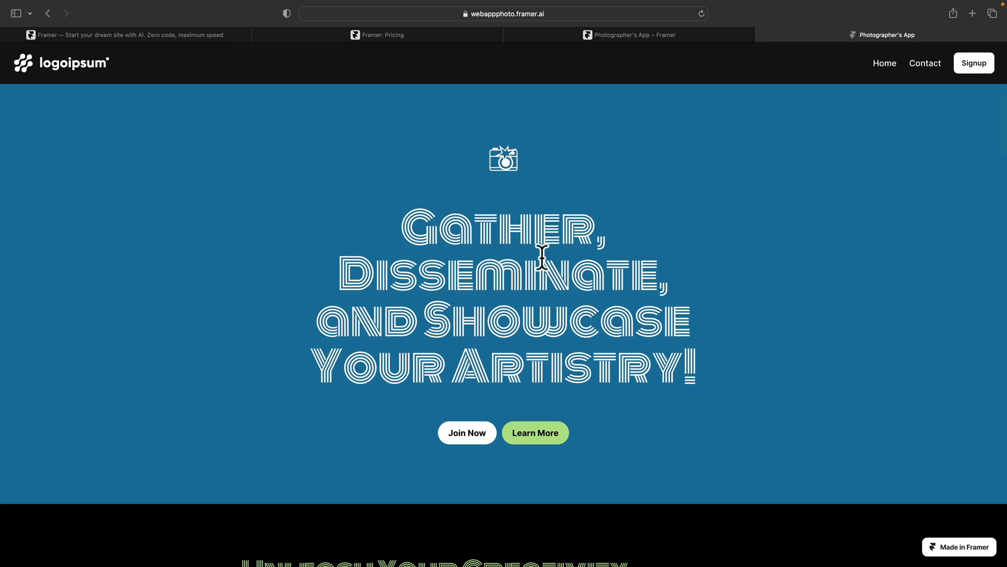
mouse_move(543, 33)
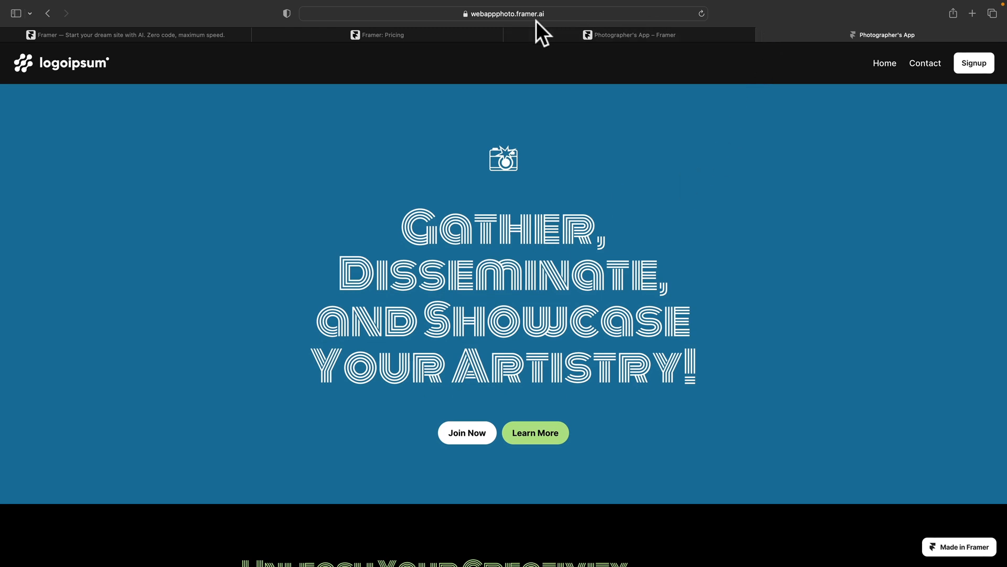
click(504, 13)
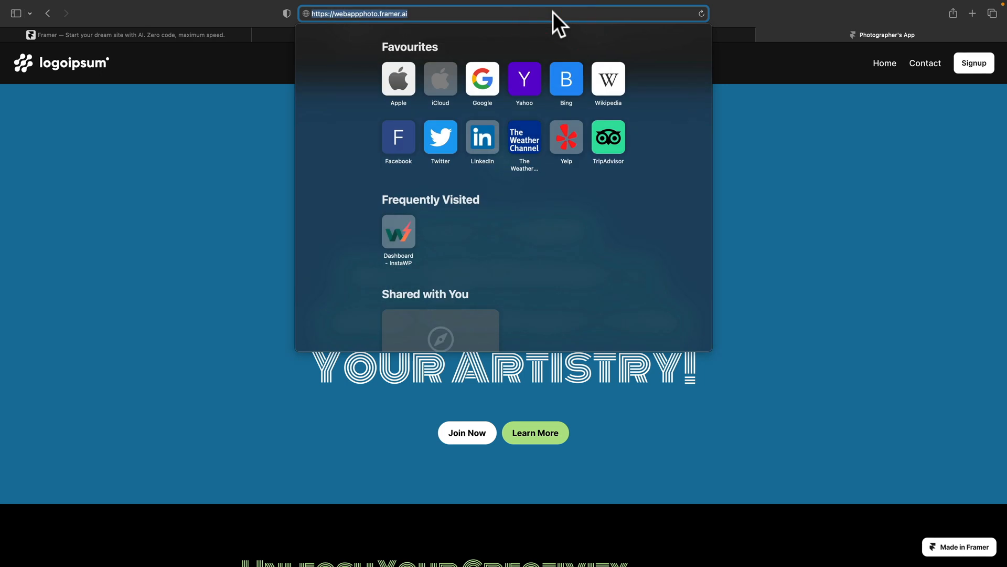
click(972, 12)
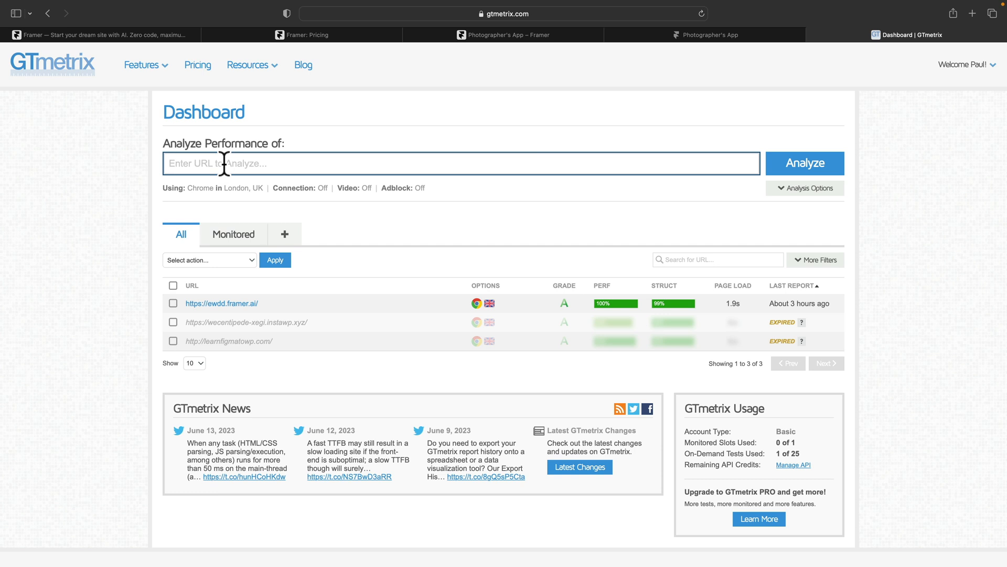
text(https://webapphoto.framer.ai)
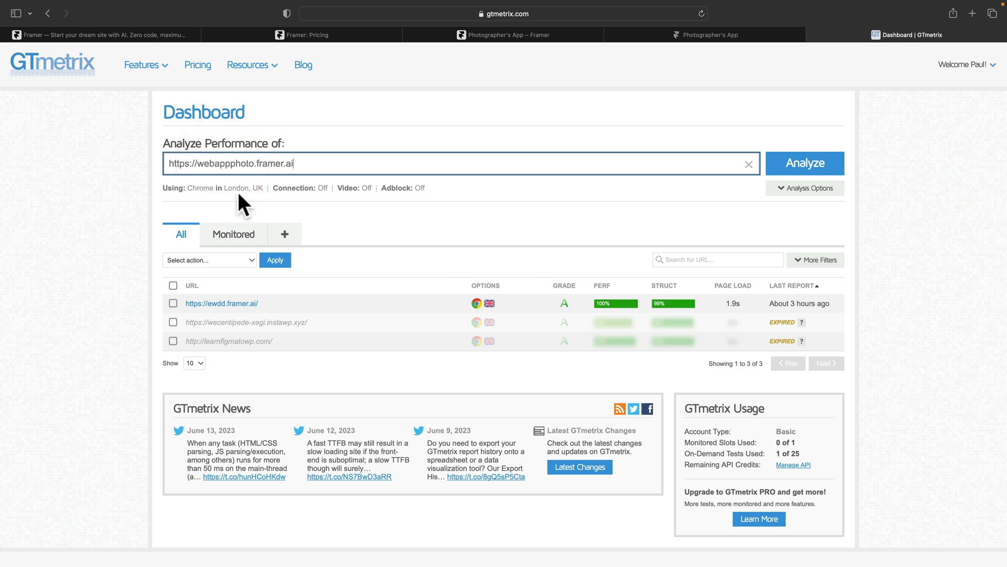
click(805, 163)
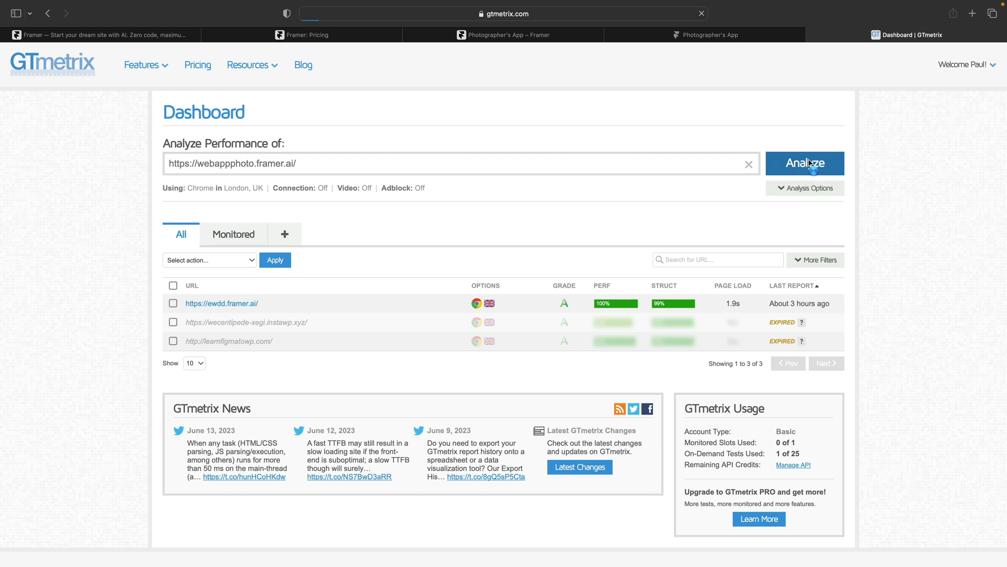
click(805, 163)
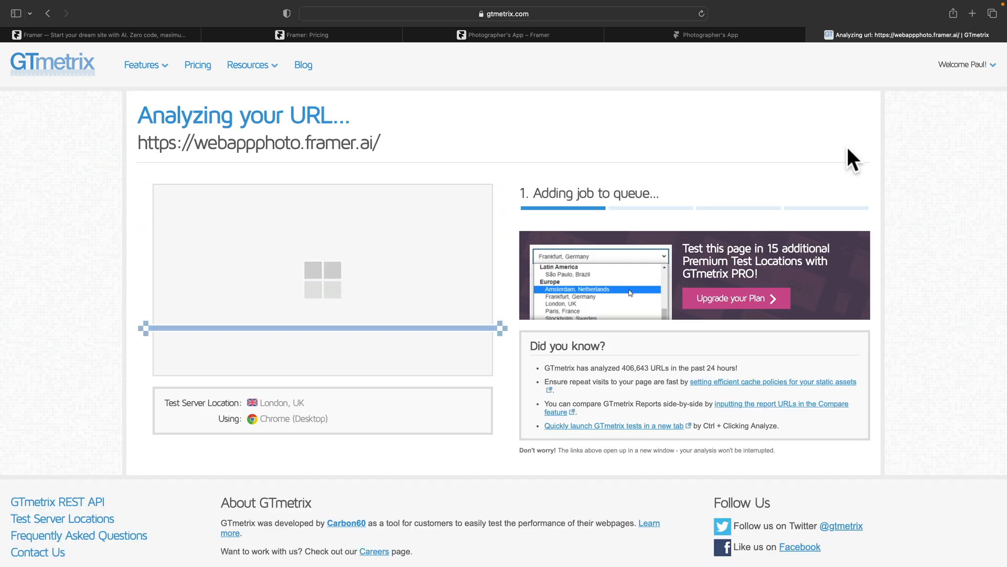
click(972, 13)
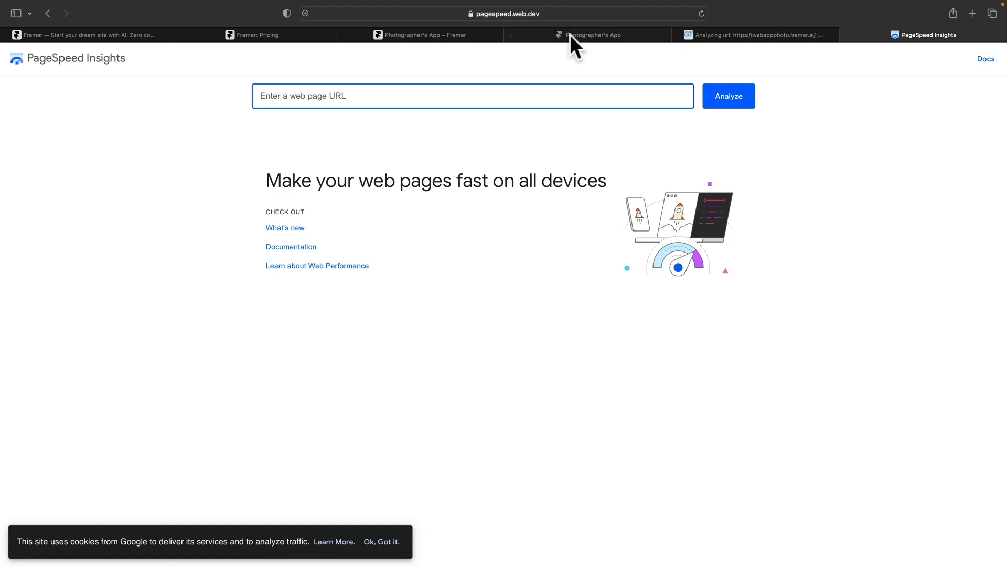
text(https://webappphoto.framer.ai)
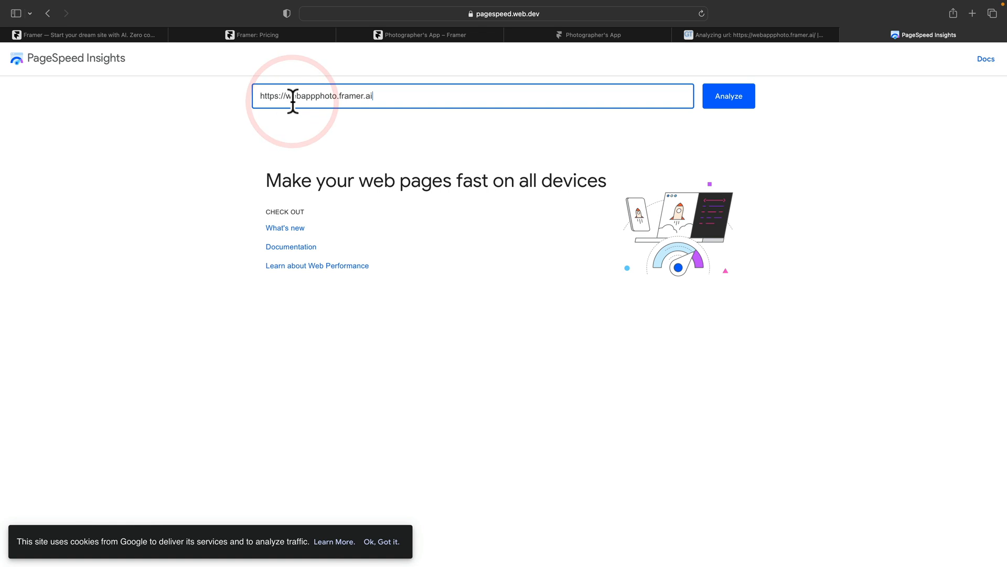
click(729, 95)
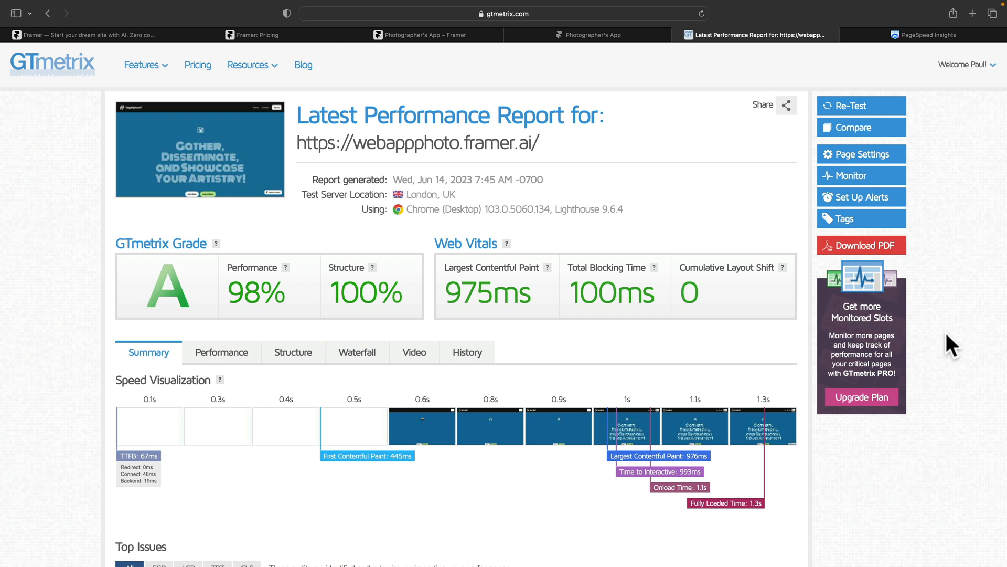
mouse_move(221, 353)
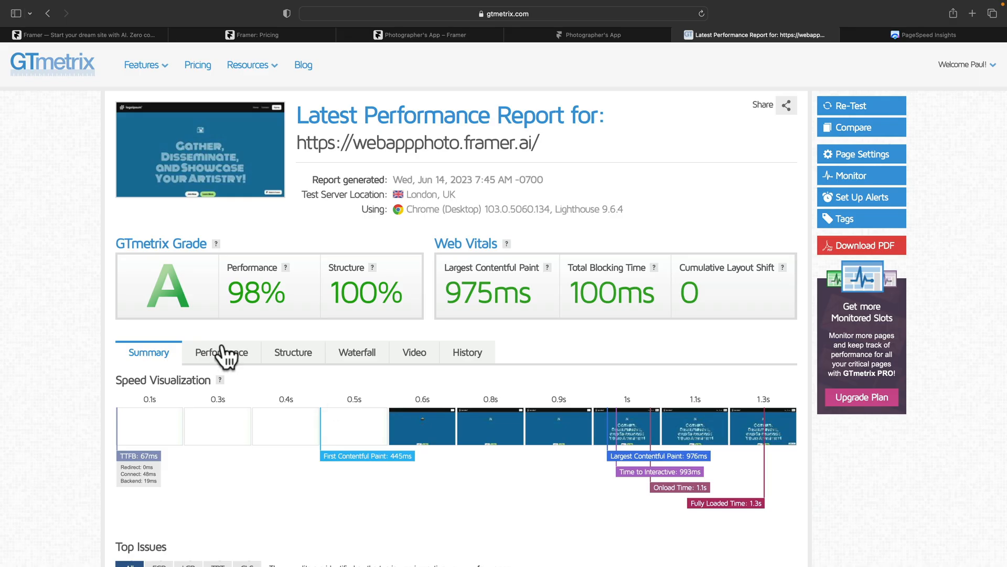
mouse_move(70, 391)
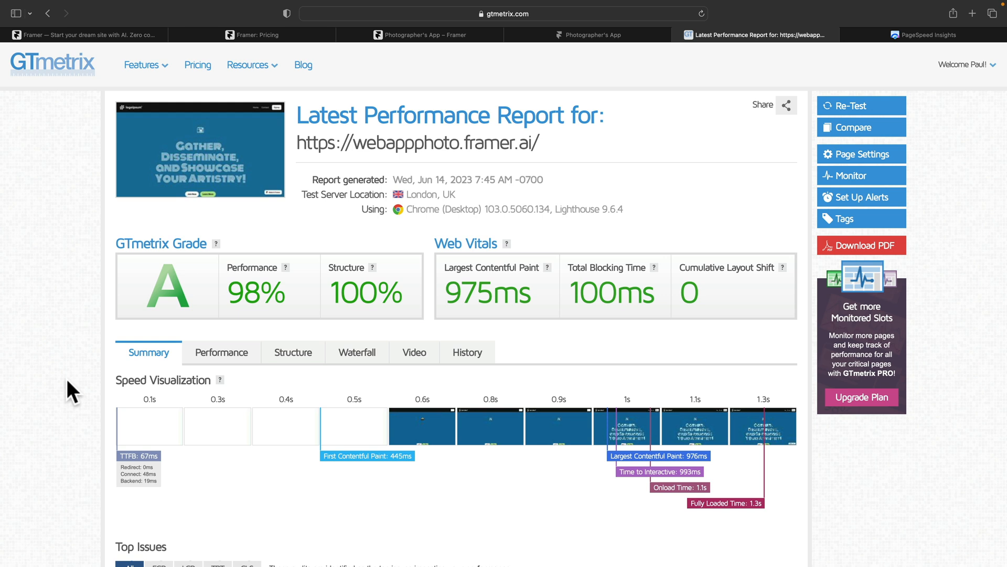
- Review the GTmetrix grade A report's Top Issues and Page Details, then switch to PageSpeed Insights
scroll(down, 3)
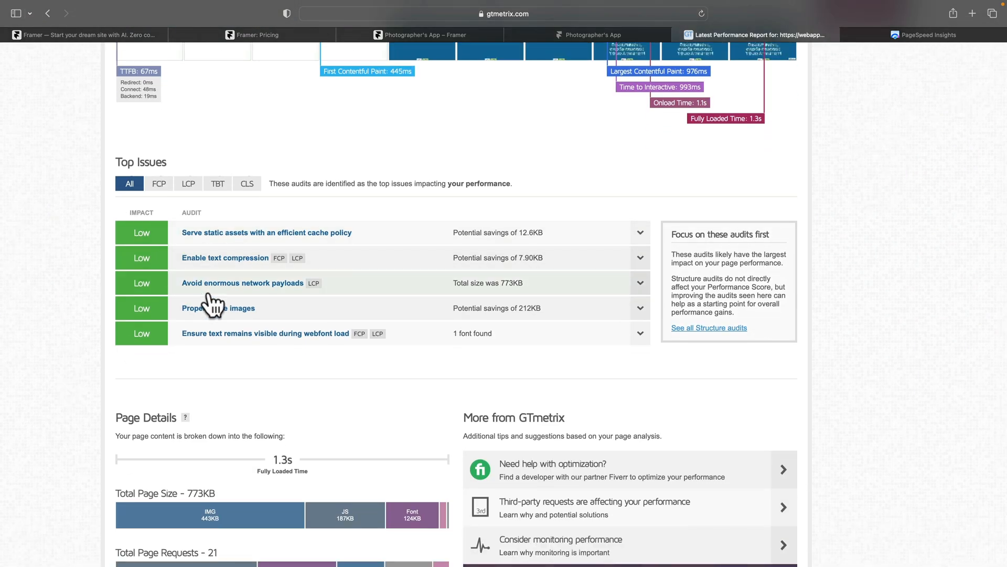
scroll(down, 3)
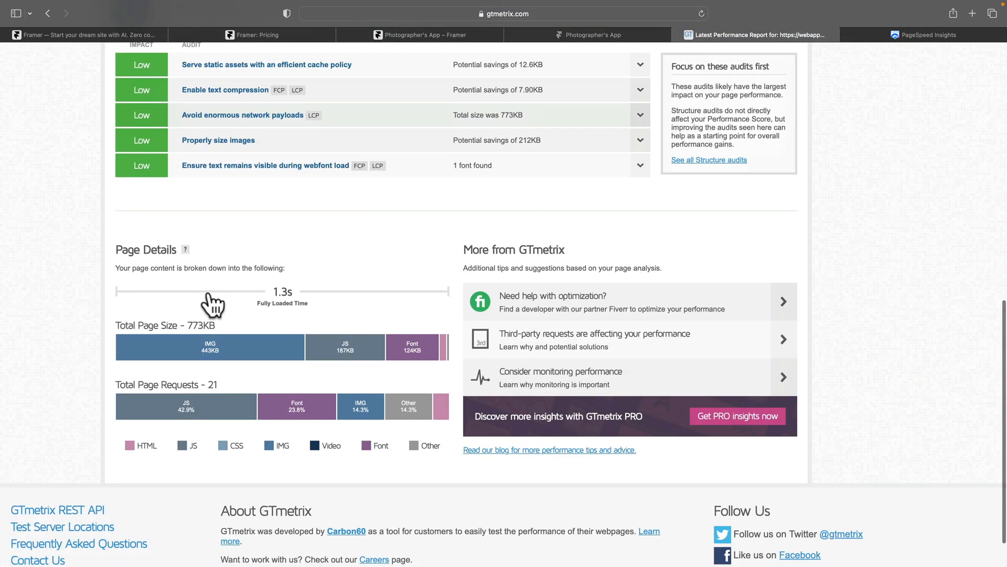
scroll(down, 3)
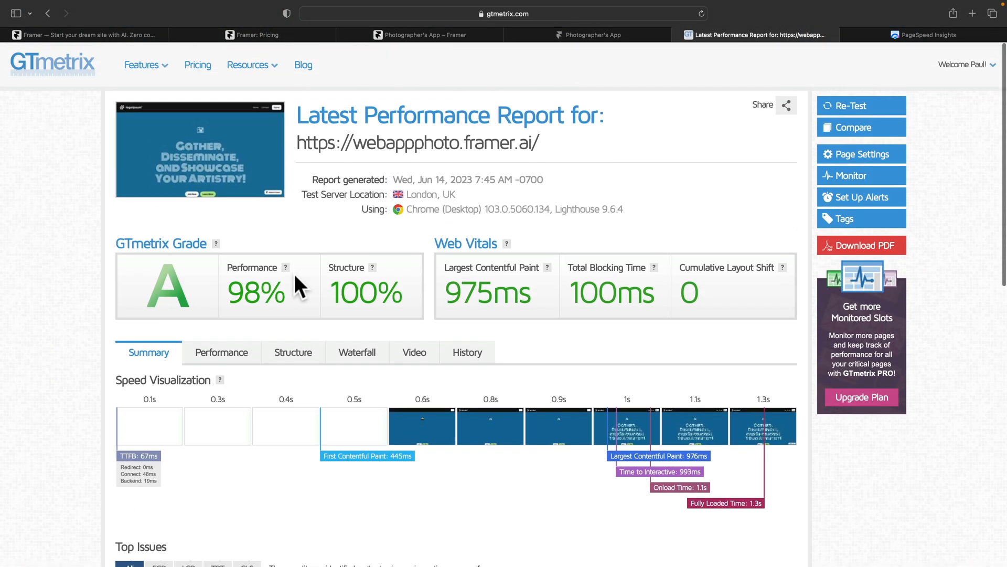
click(924, 35)
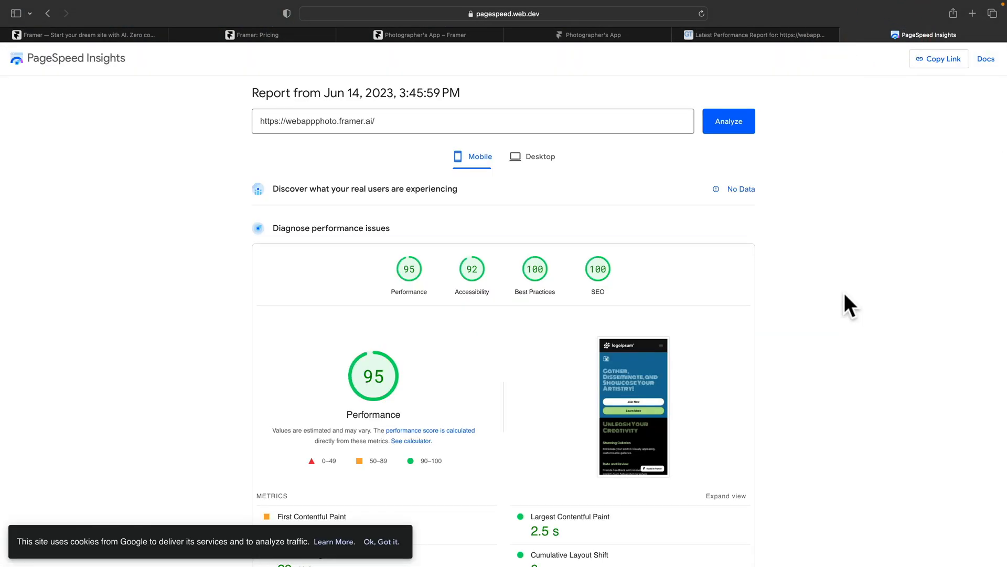
mouse_move(803, 342)
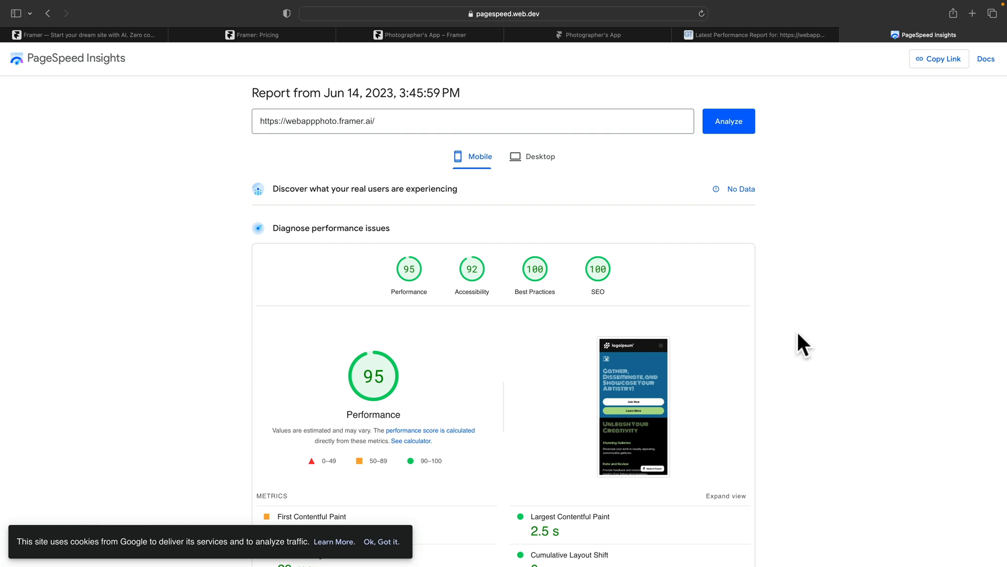
- Show the PageSpeed desktop scores: Performance 100, Accessibility 92, Best Practices 100, SEO 100
scroll(down, 3)
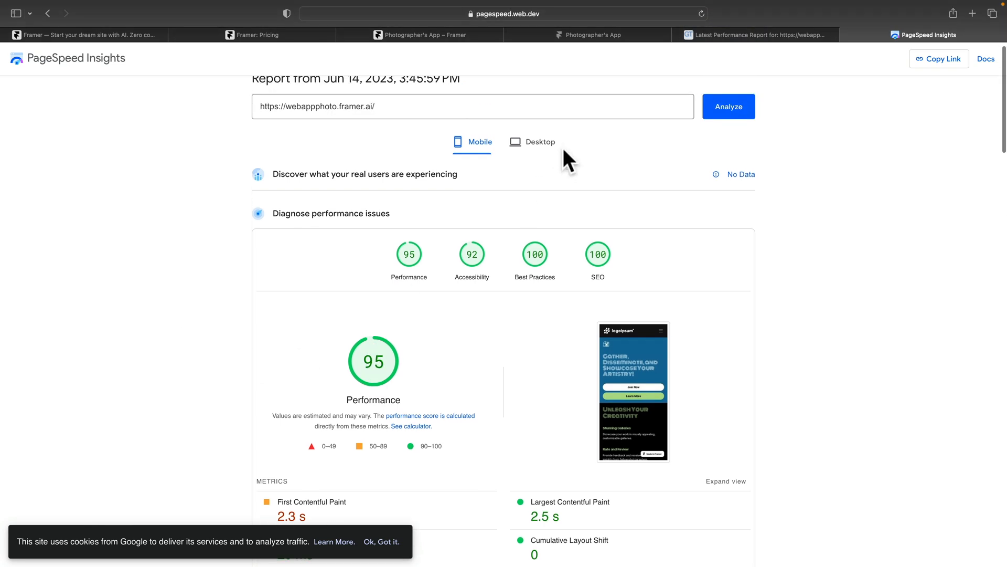
click(542, 142)
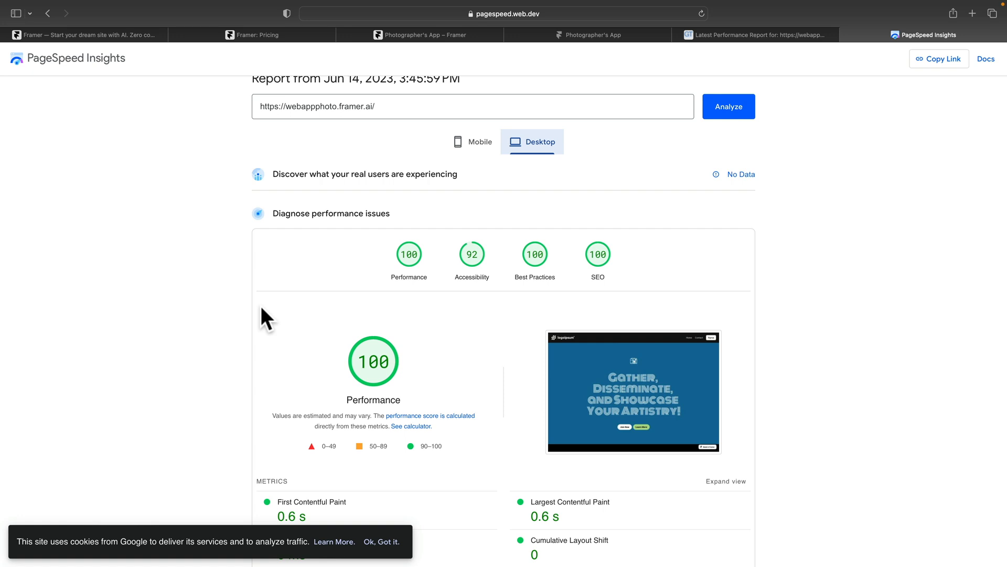
mouse_move(353, 242)
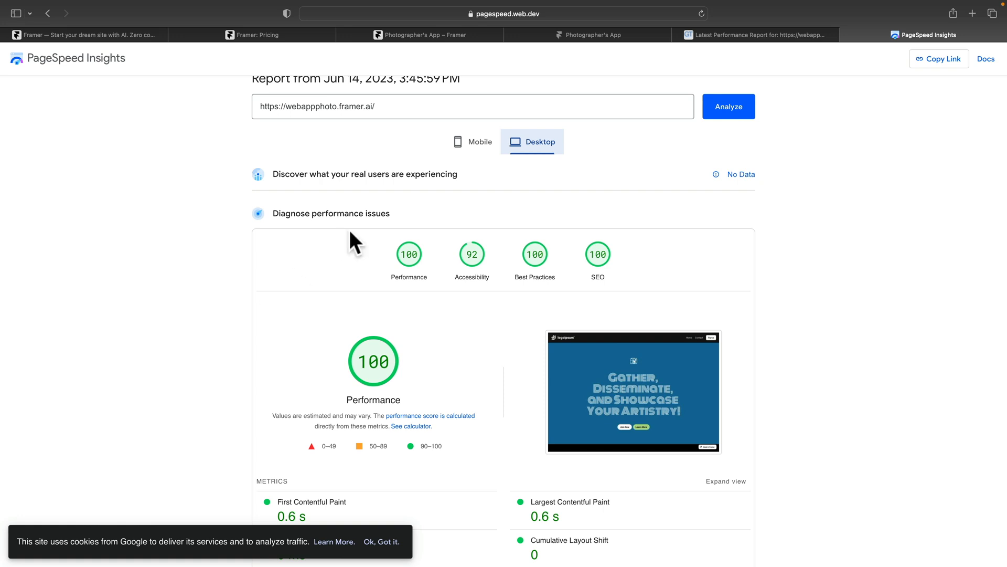